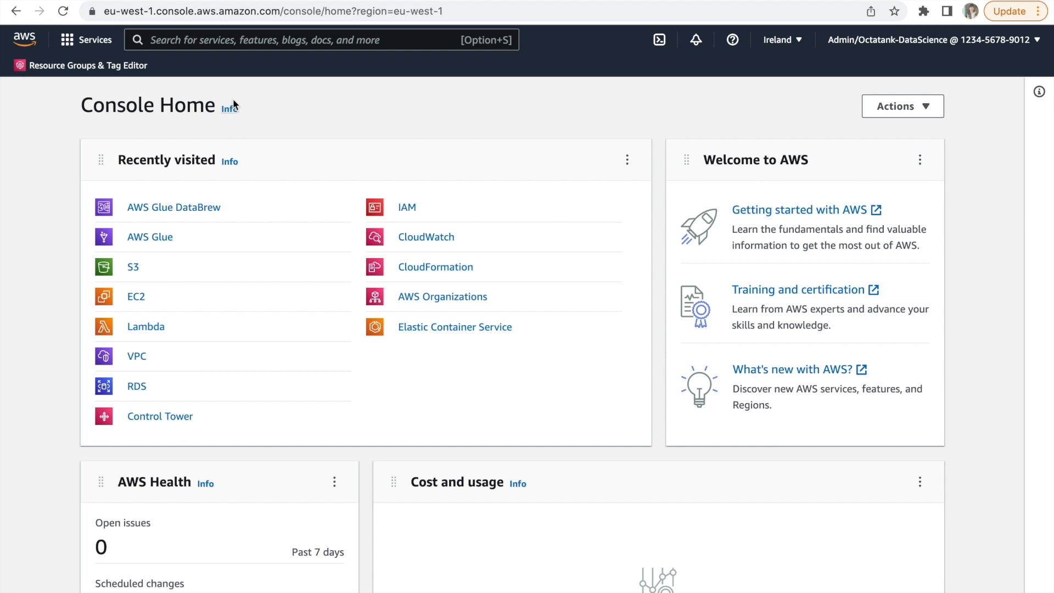
# Step: Search the console for 'databrew' and open AWS Glue DataBrew from Services
pyautogui.write('databrew')
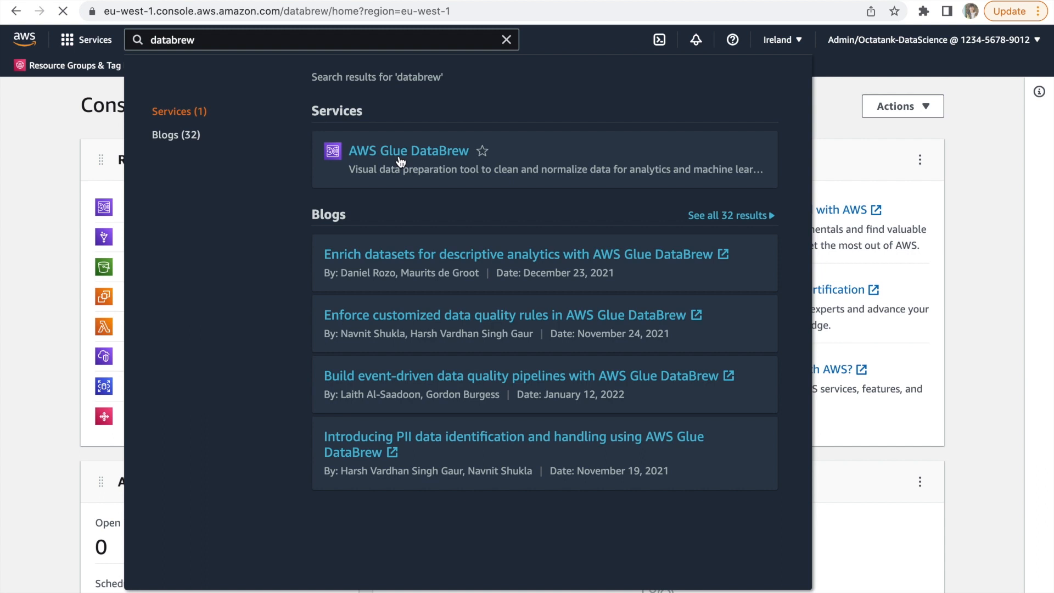
pyautogui.click(408, 150)
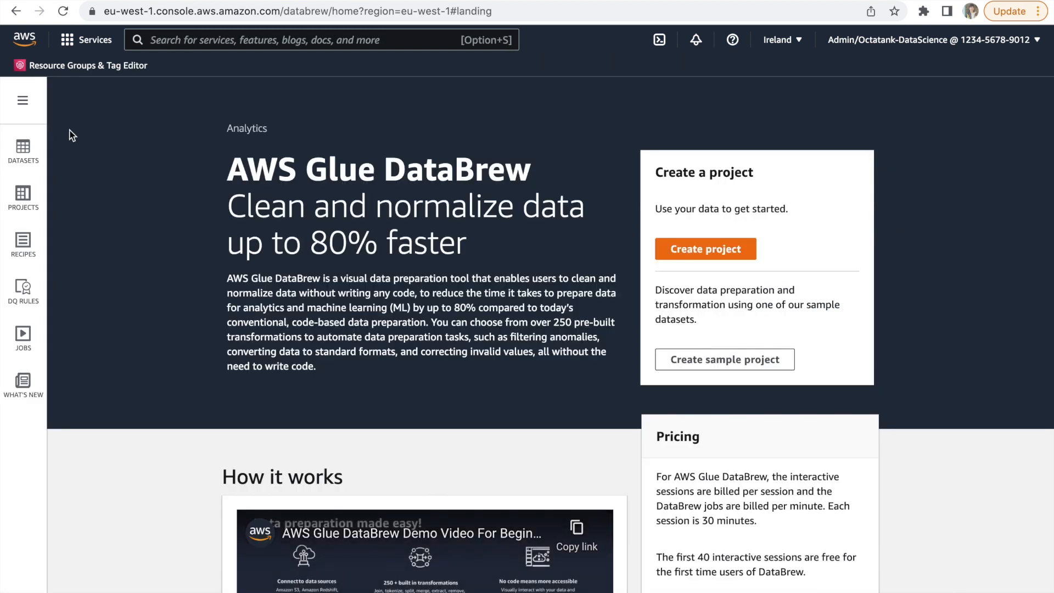
pyautogui.moveTo(23, 244)
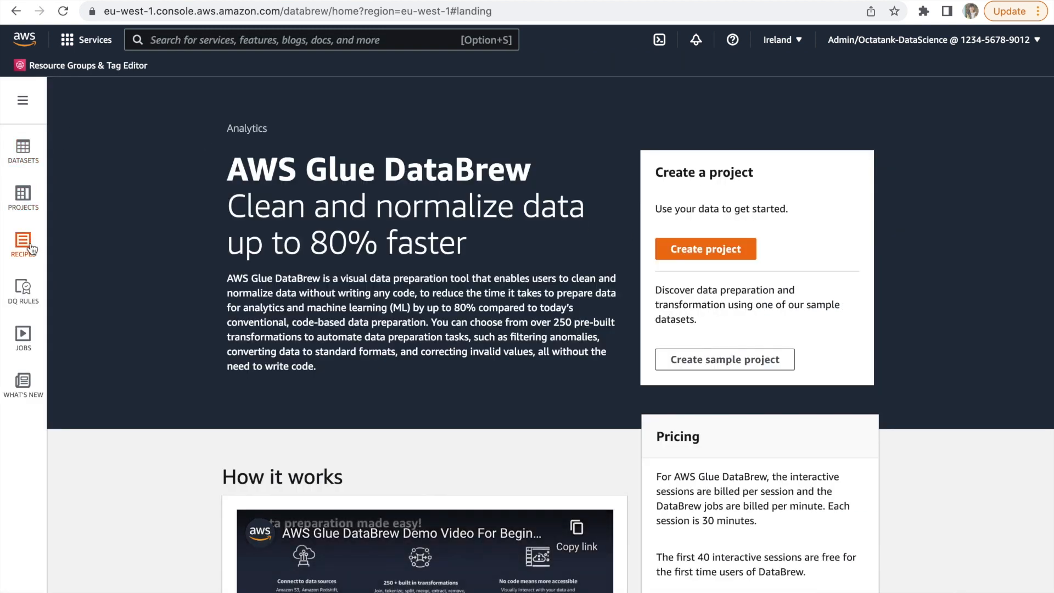
# Step: Create a project named OctatankSalesAnalysis and scroll to choose a new dataset
pyautogui.click(705, 248)
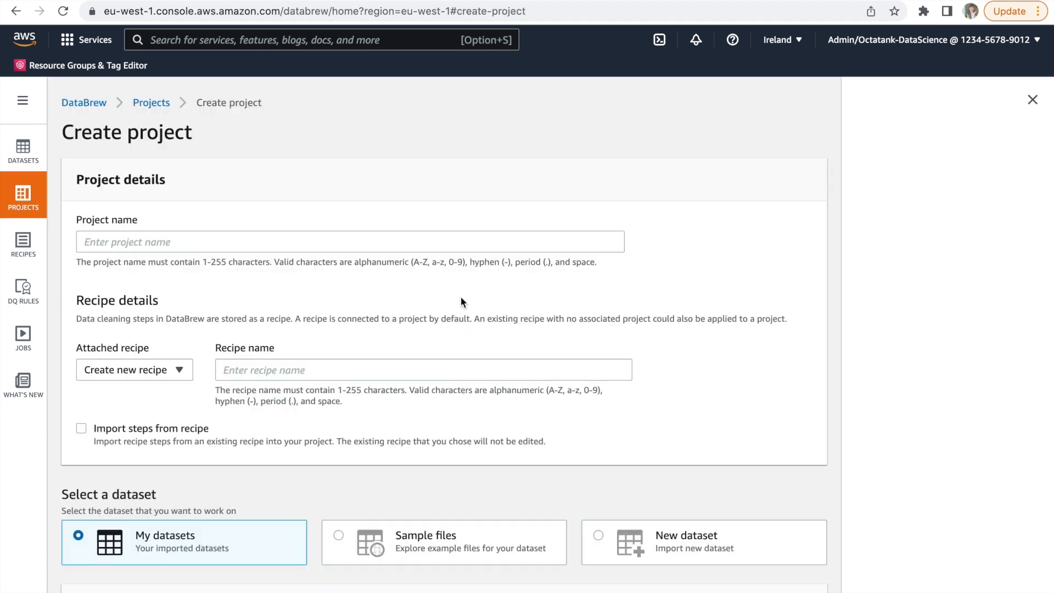
pyautogui.write('OctatankSalesAnalysis')
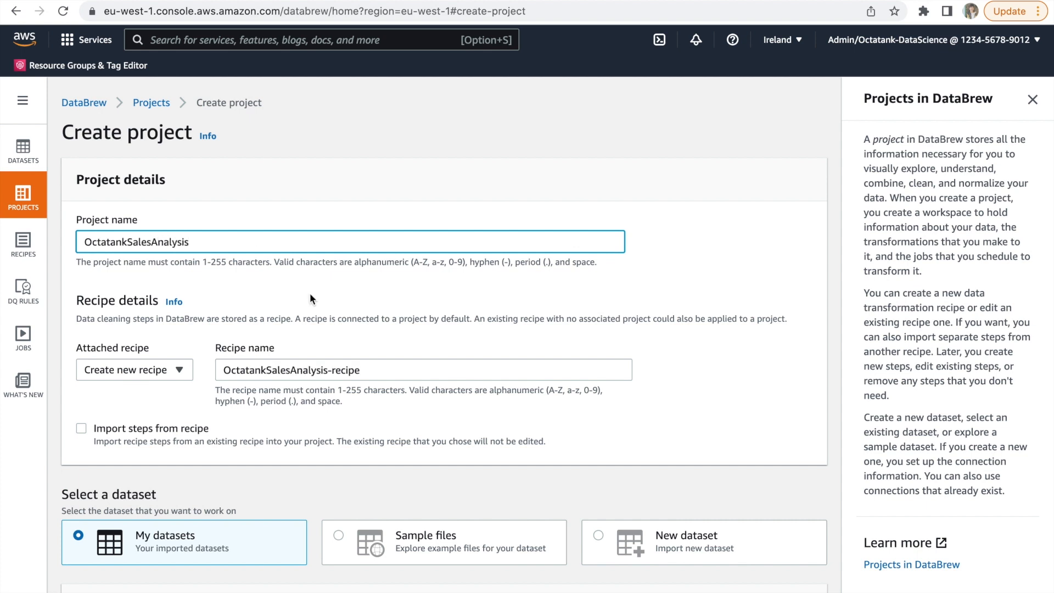
pyautogui.scroll(-3)
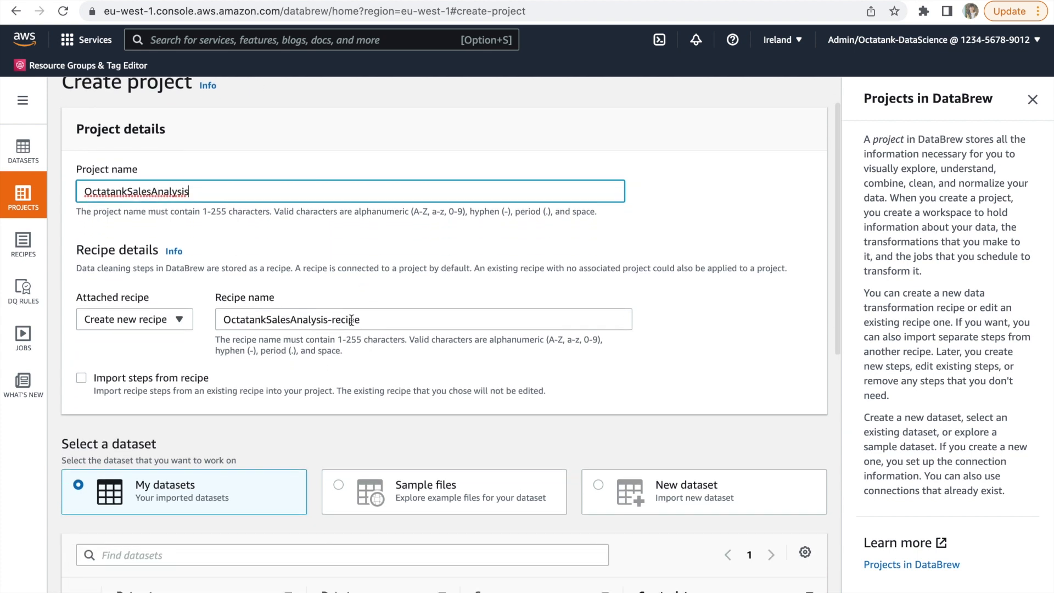
pyautogui.scroll(-3)
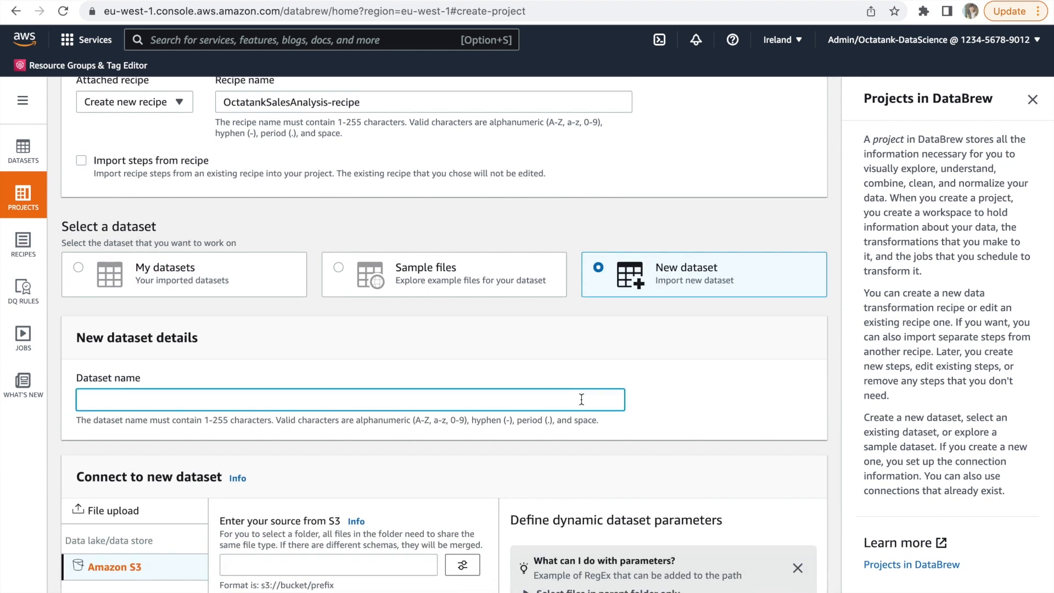
# Step: Name the dataset OctatankSalesDataset, sourced from sales.csv in S3 with a header row
pyautogui.write('OctatankSalesDatas')
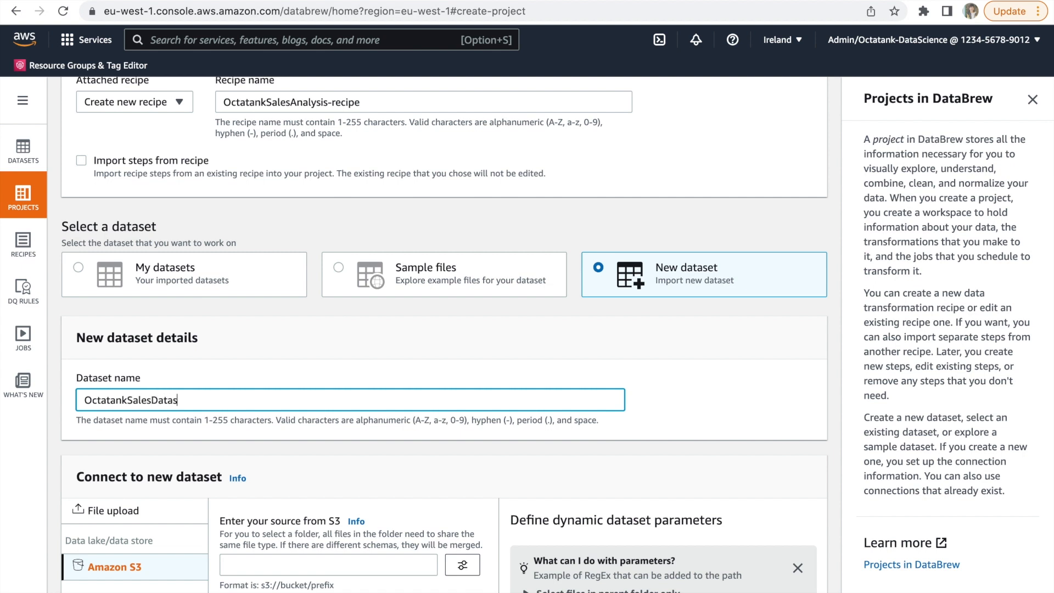
pyautogui.scroll(-3)
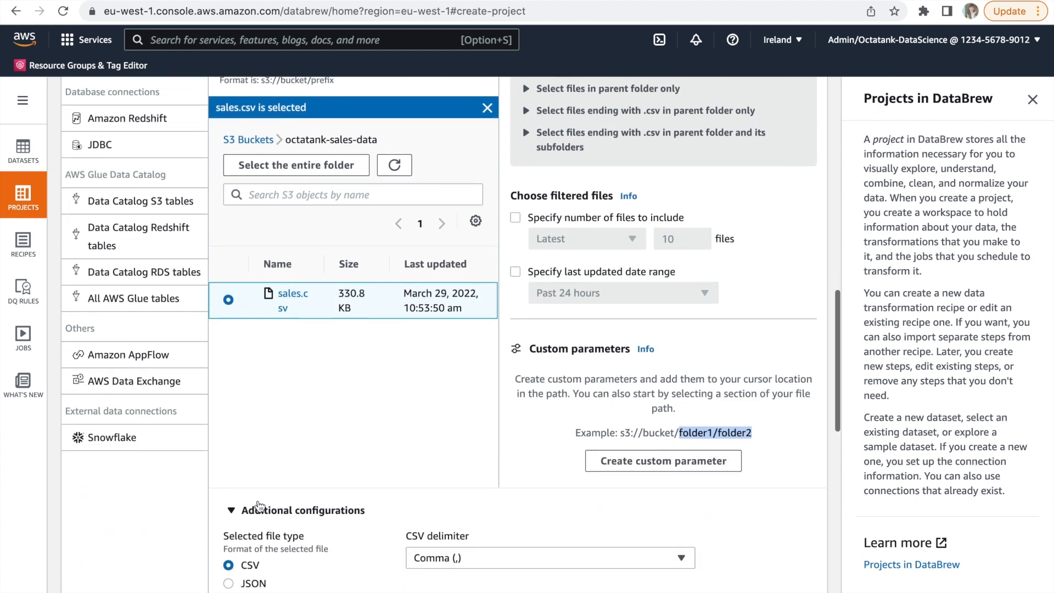
pyautogui.scroll(-3)
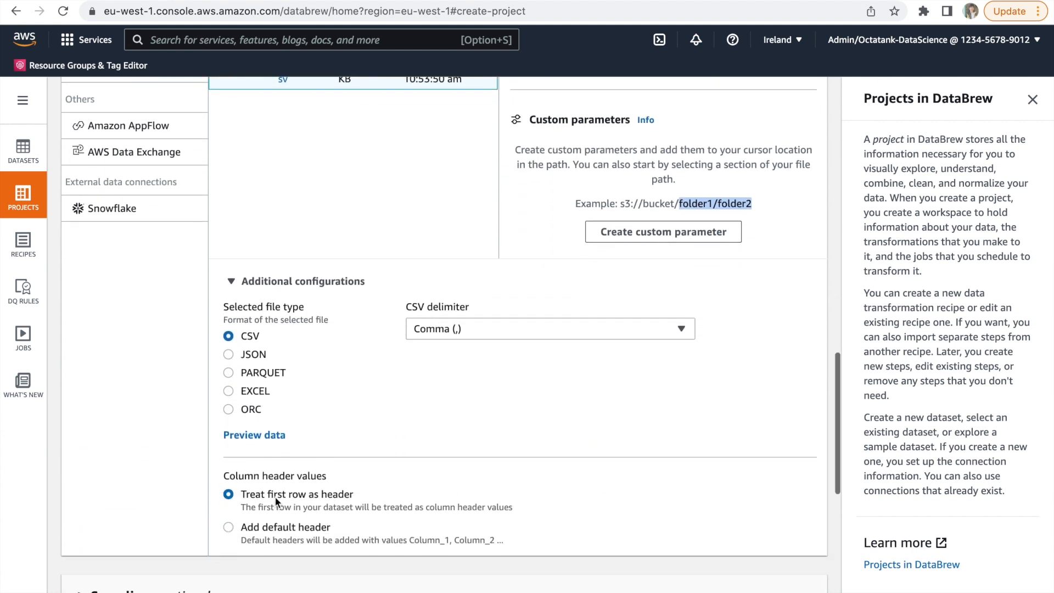
pyautogui.scroll(-3)
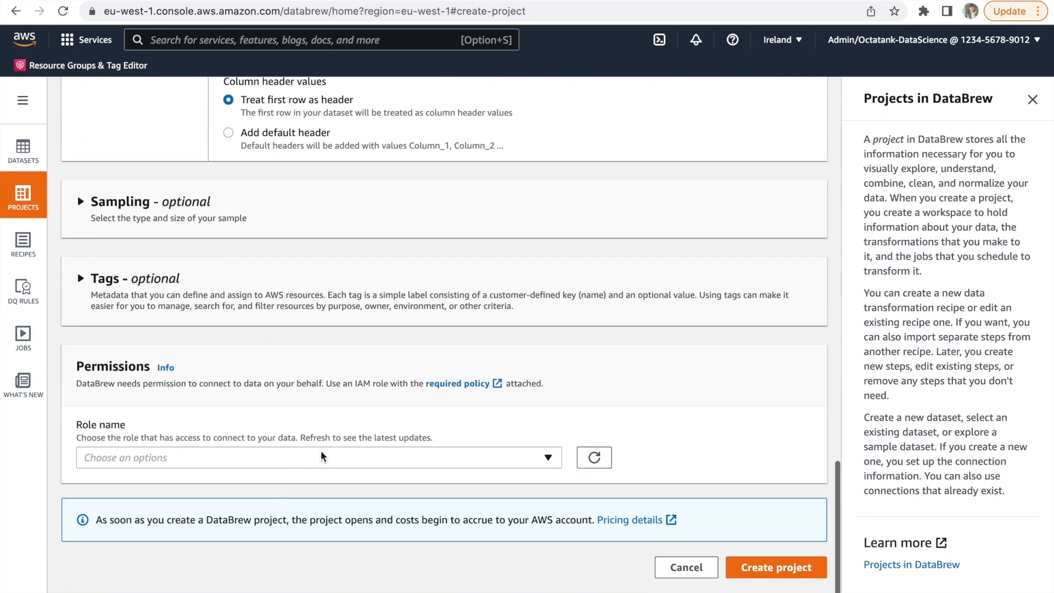
# Step: Assign the OctatankSalesAnalysis DataBrew service role and create the project
pyautogui.click(318, 458)
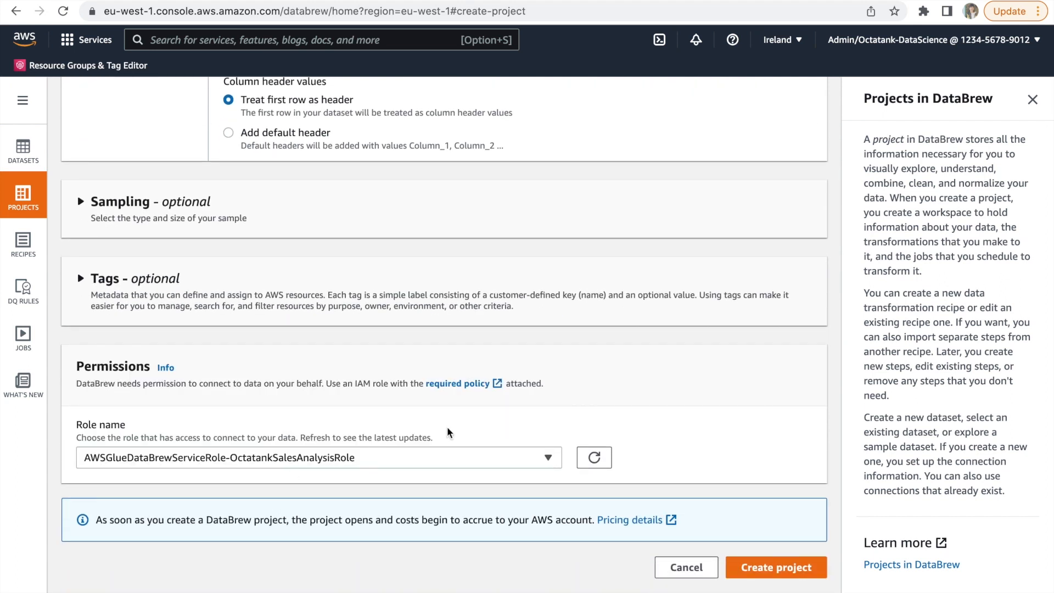
pyautogui.click(775, 567)
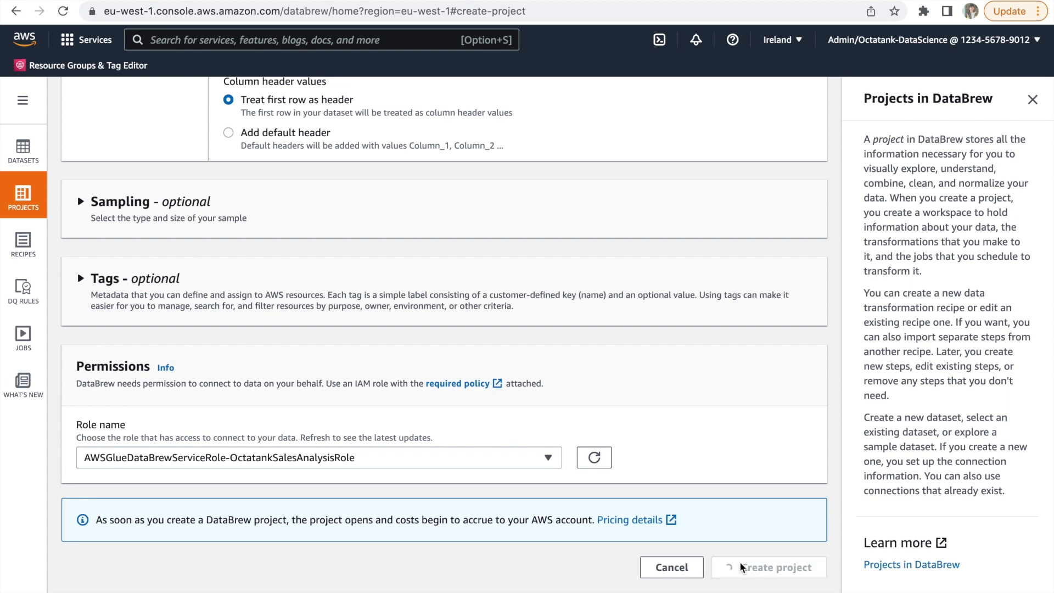
pyautogui.click(770, 567)
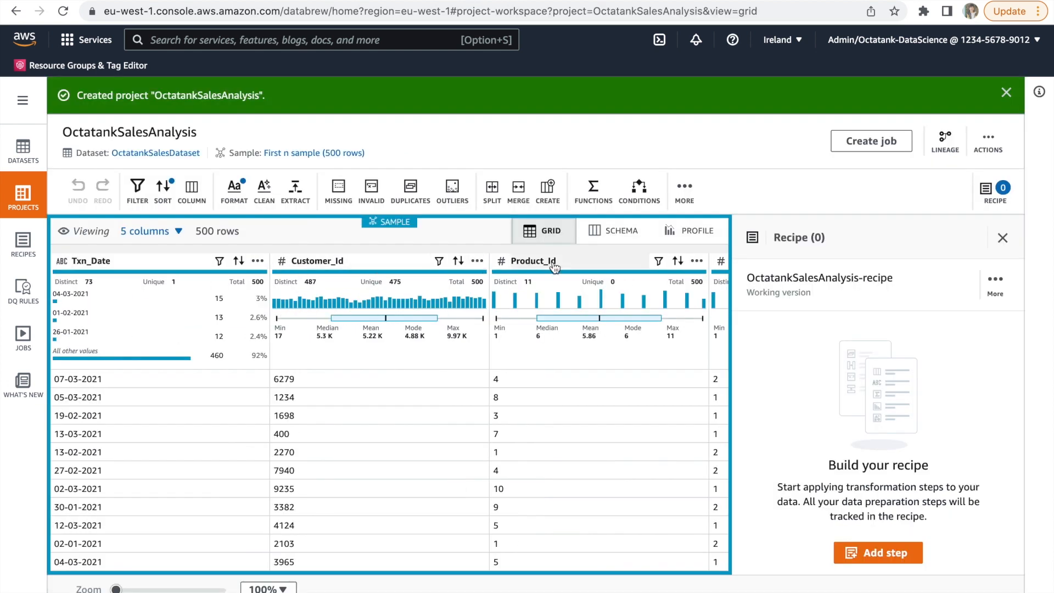
pyautogui.moveTo(601, 398)
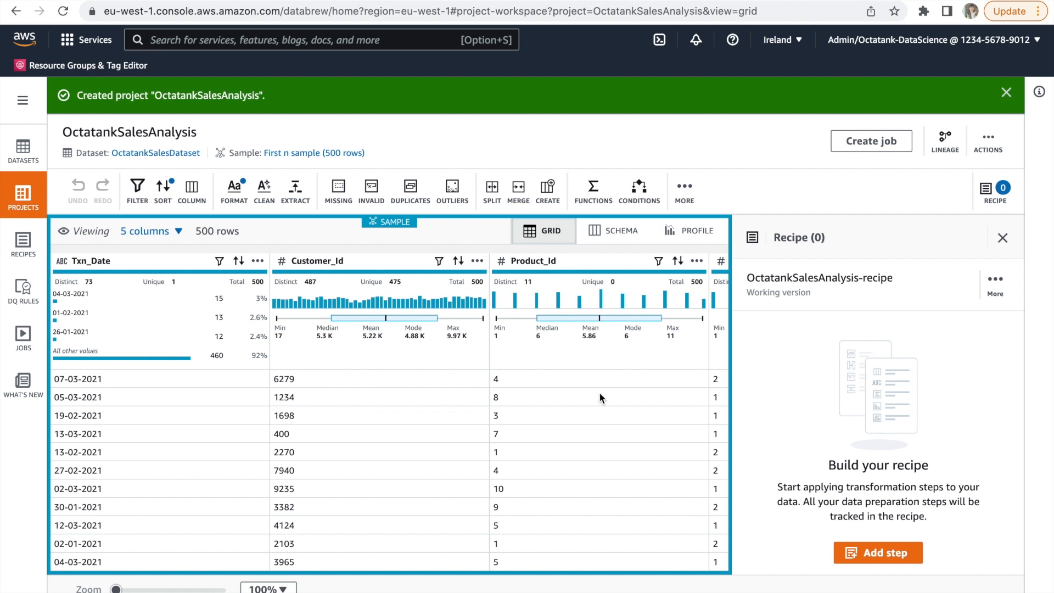
pyautogui.hscroll(3)
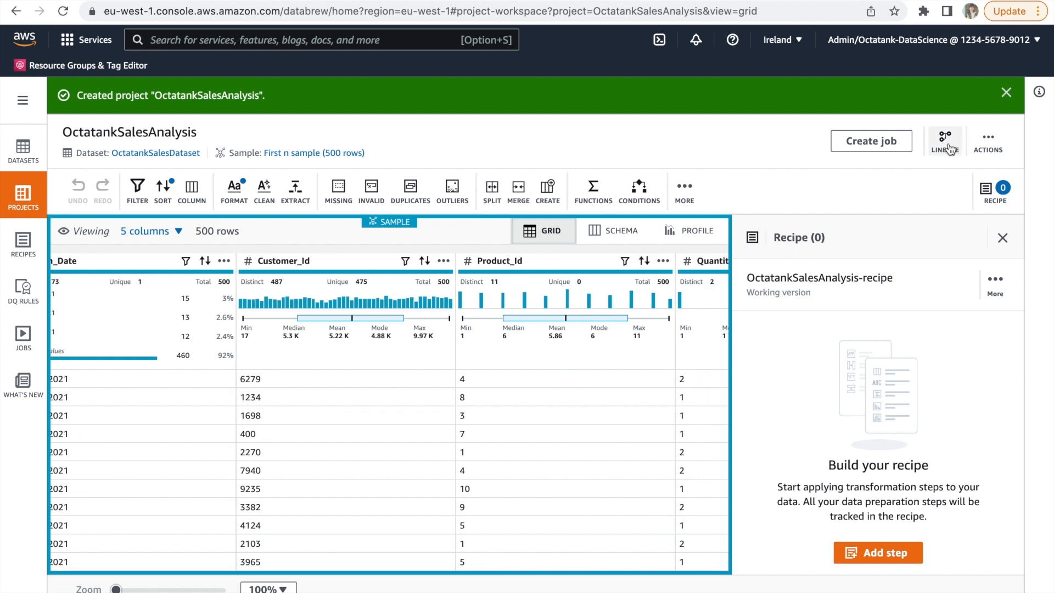
# Step: View the sales.csv-to-recipe lineage diagram, then the CloudTrail logs tab
pyautogui.click(944, 142)
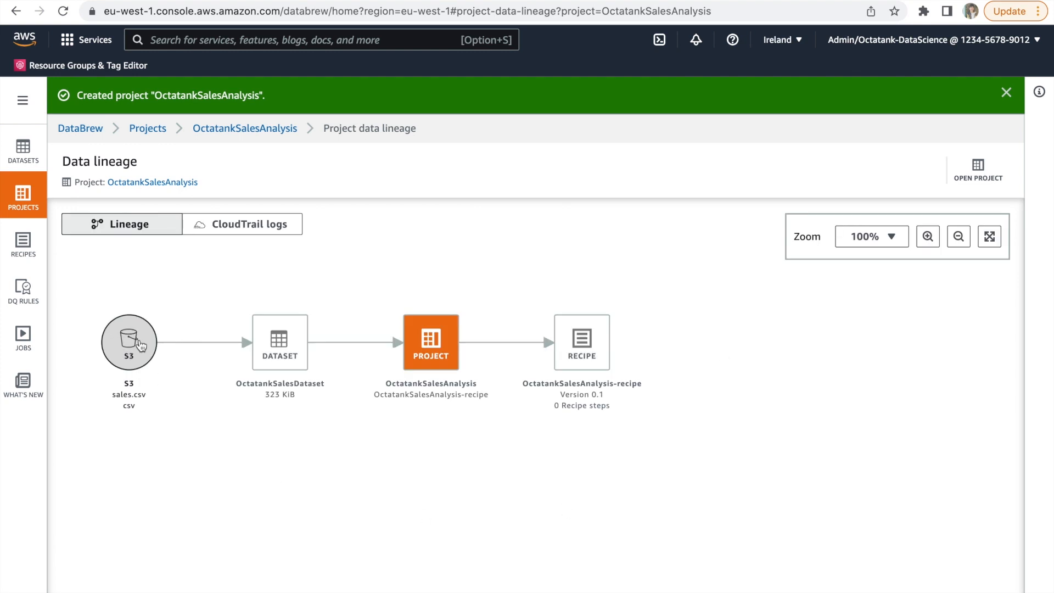
pyautogui.moveTo(341, 383)
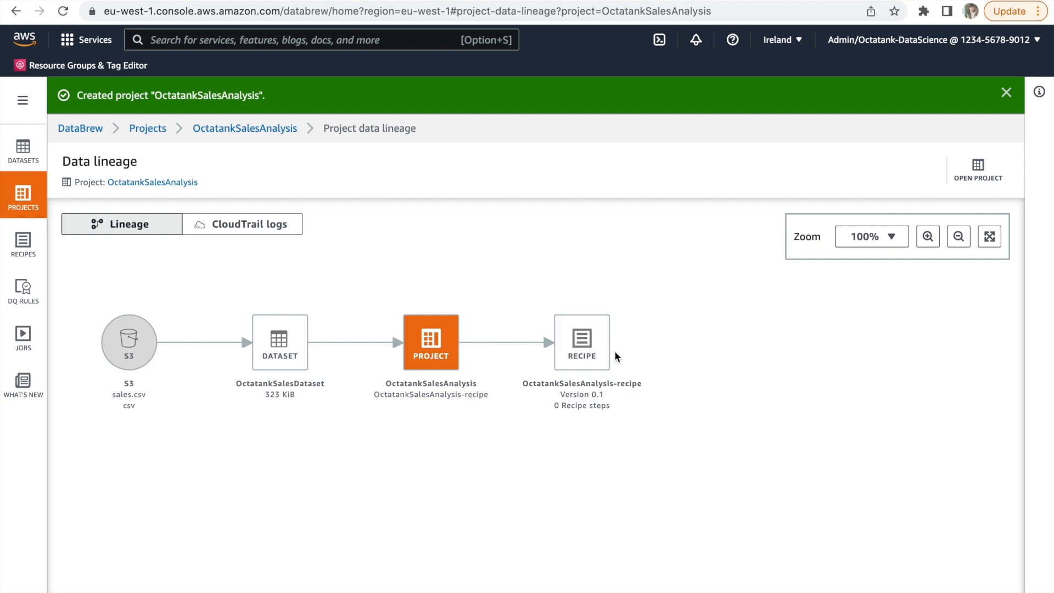
pyautogui.moveTo(499, 380)
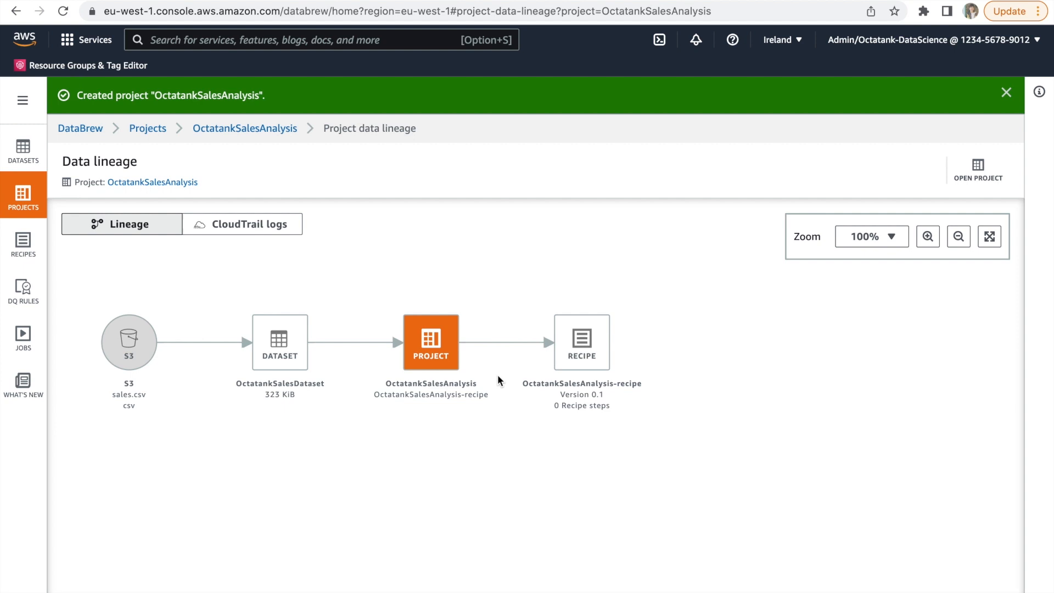
pyautogui.click(242, 224)
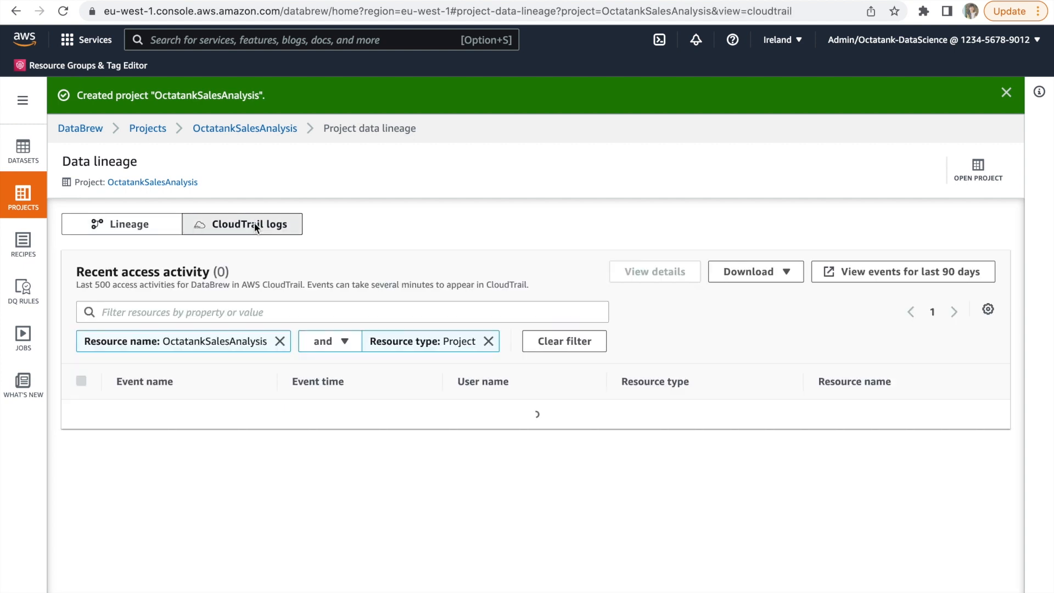
pyautogui.click(280, 341)
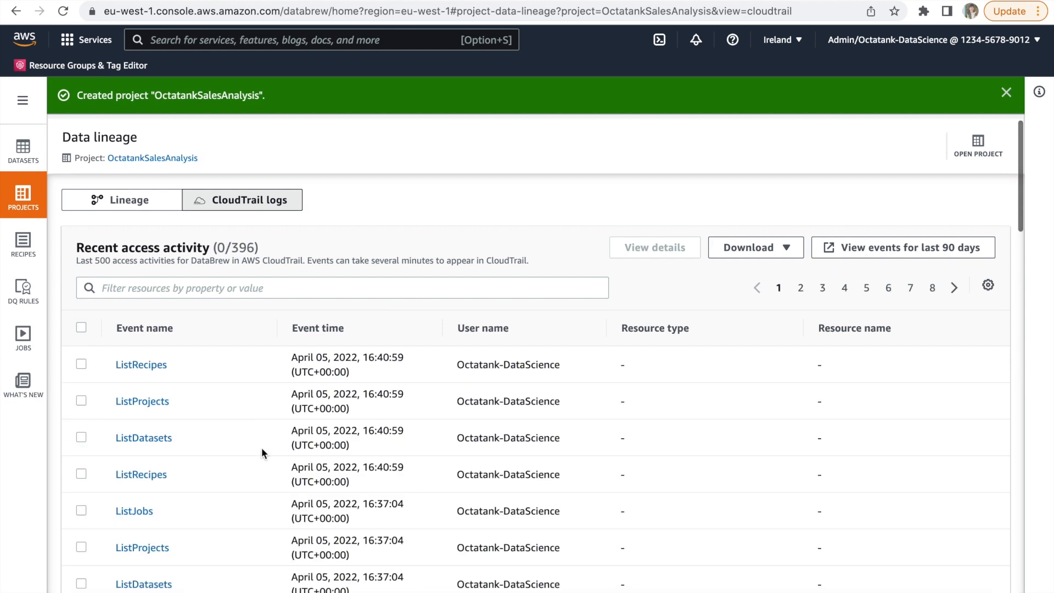
pyautogui.moveTo(360, 369)
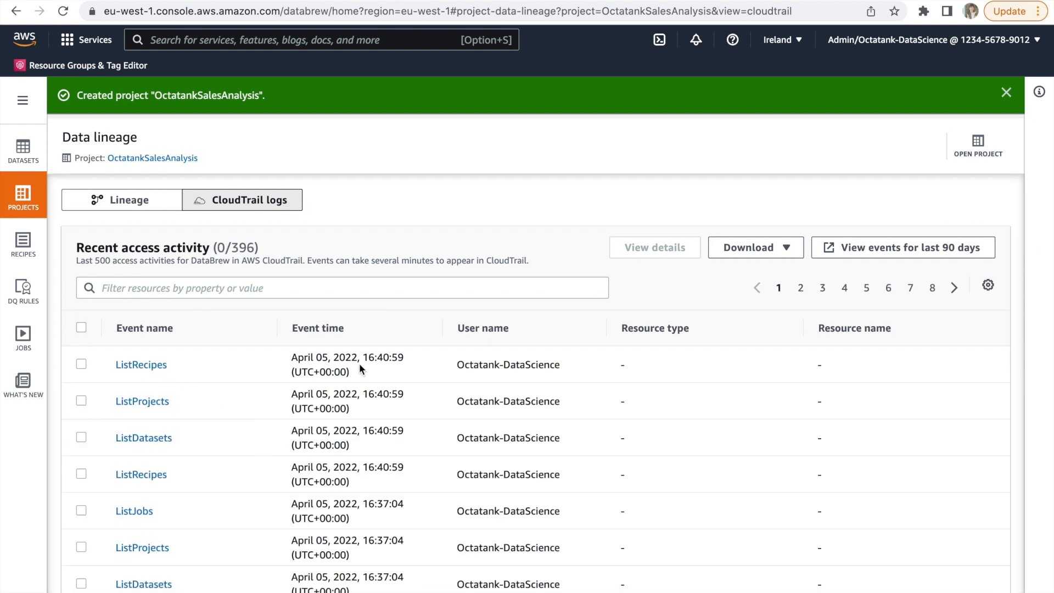
pyautogui.moveTo(519, 380)
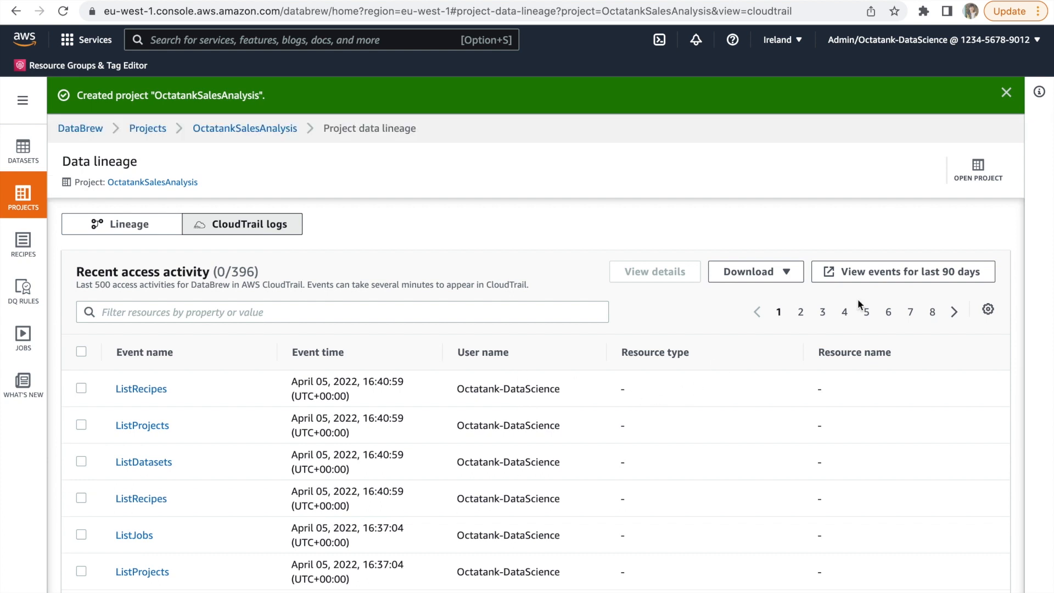
# Step: Reopen the OctatankSalesAnalysis project grid from the Data lineage page
pyautogui.click(978, 168)
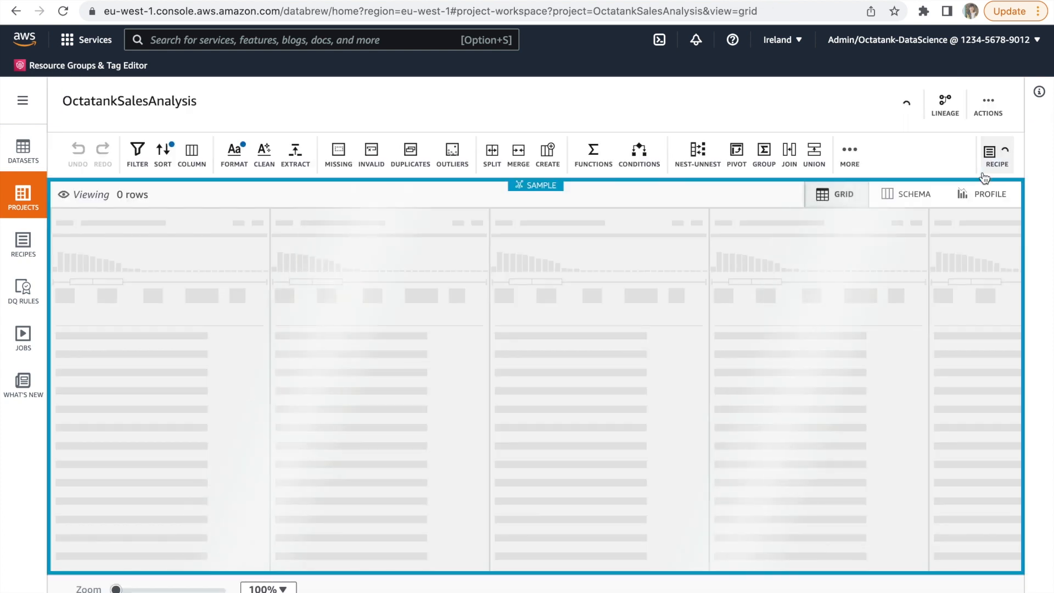
pyautogui.click(996, 153)
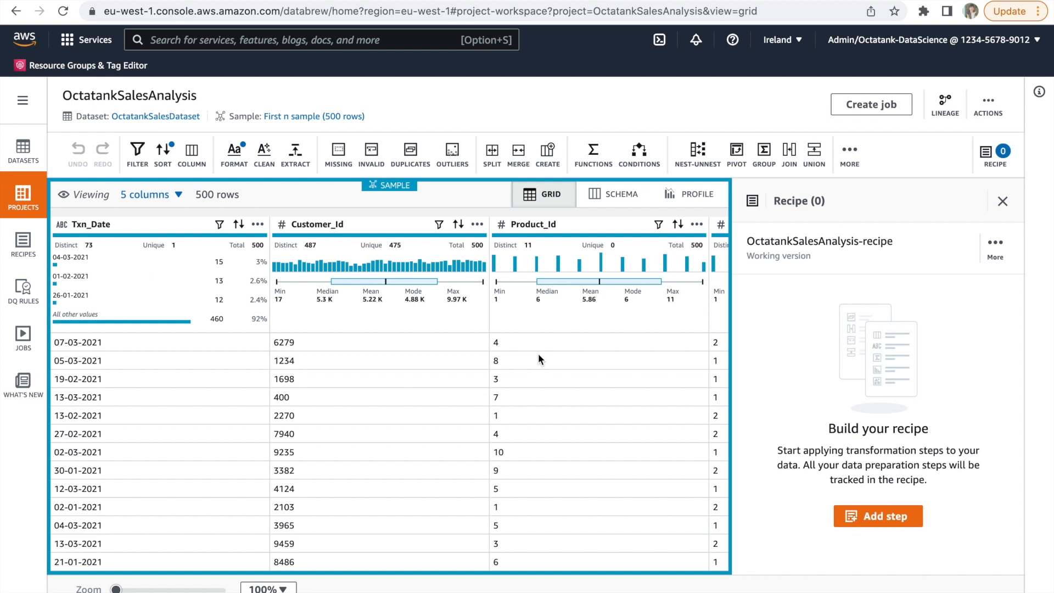
pyautogui.moveTo(597, 285)
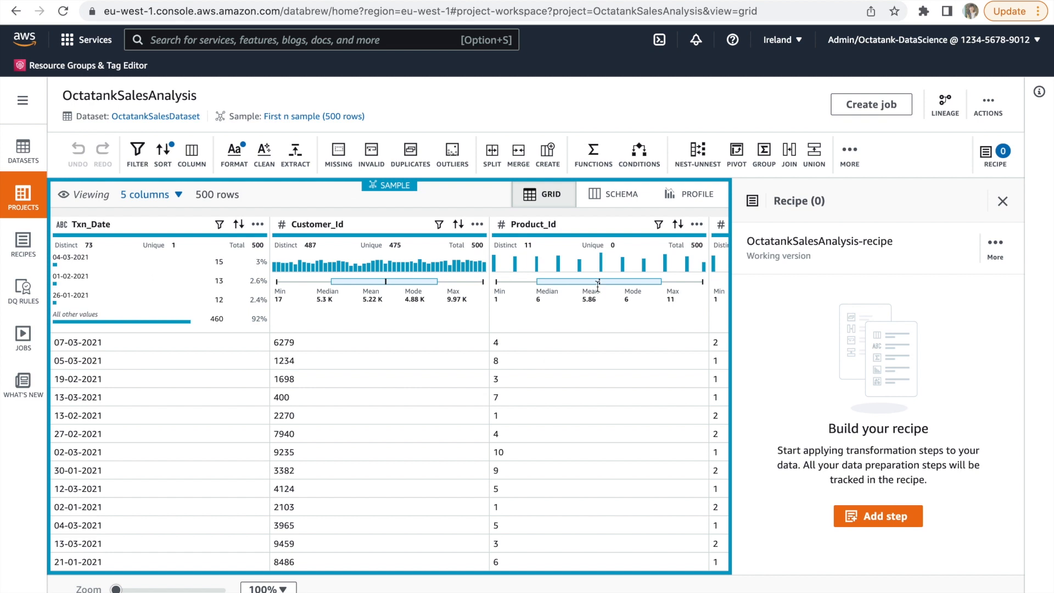
pyautogui.moveTo(789, 149)
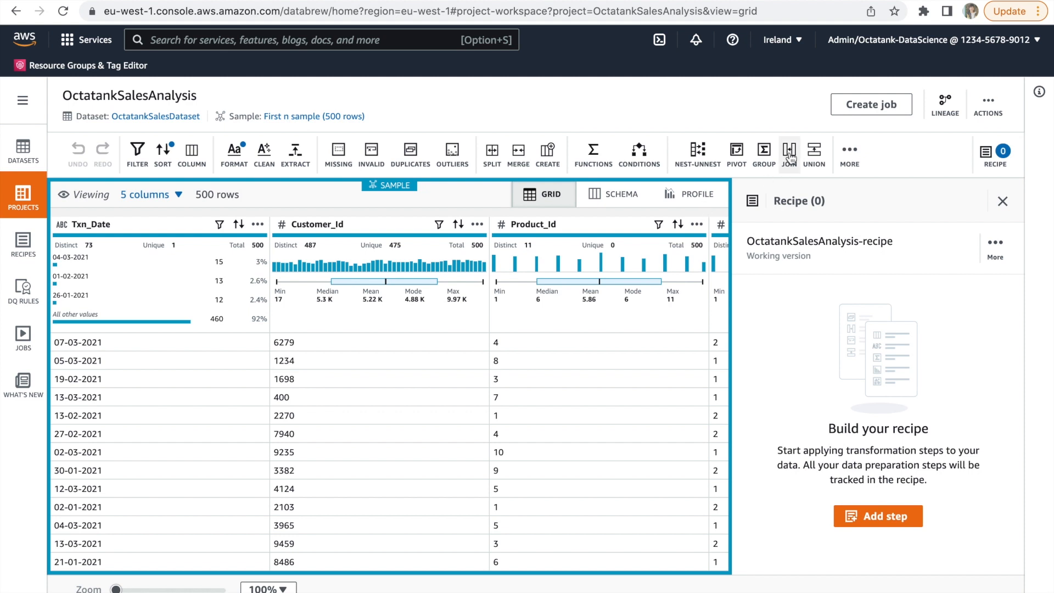
# Step: Start a join and create OctatankCustomerDataset from the octatankcustomerdb customerdb_customer RDS table
pyautogui.click(789, 153)
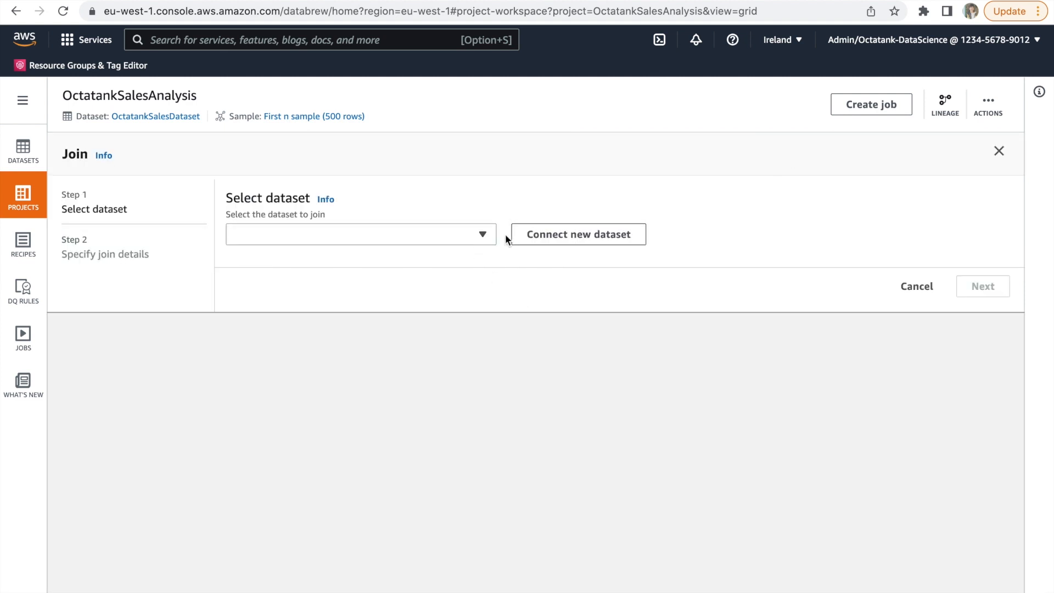
pyautogui.click(577, 234)
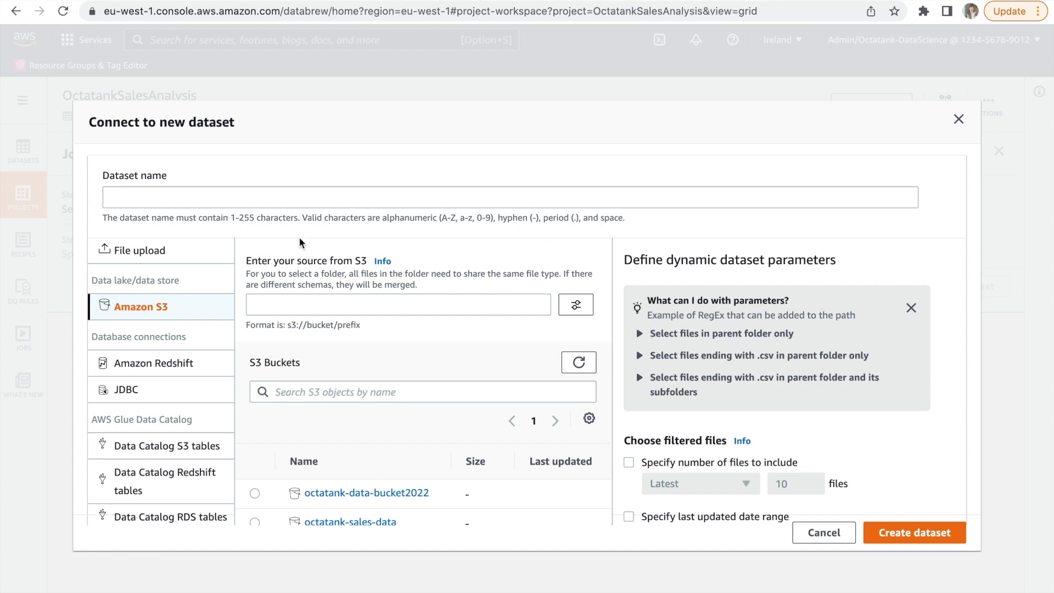
pyautogui.write('OctatankCustomerDataset')
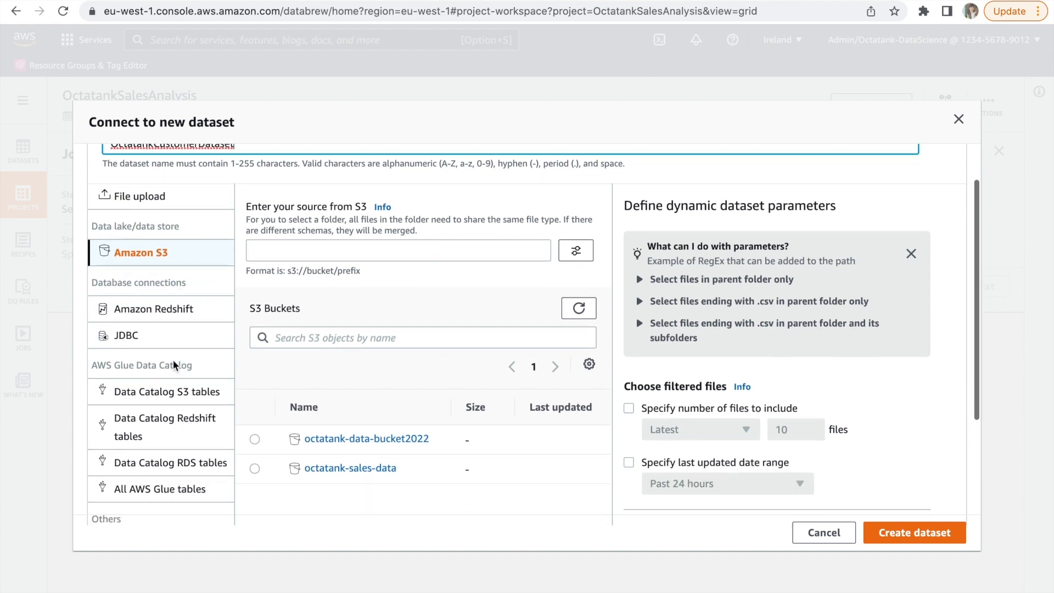
pyautogui.scroll(-3)
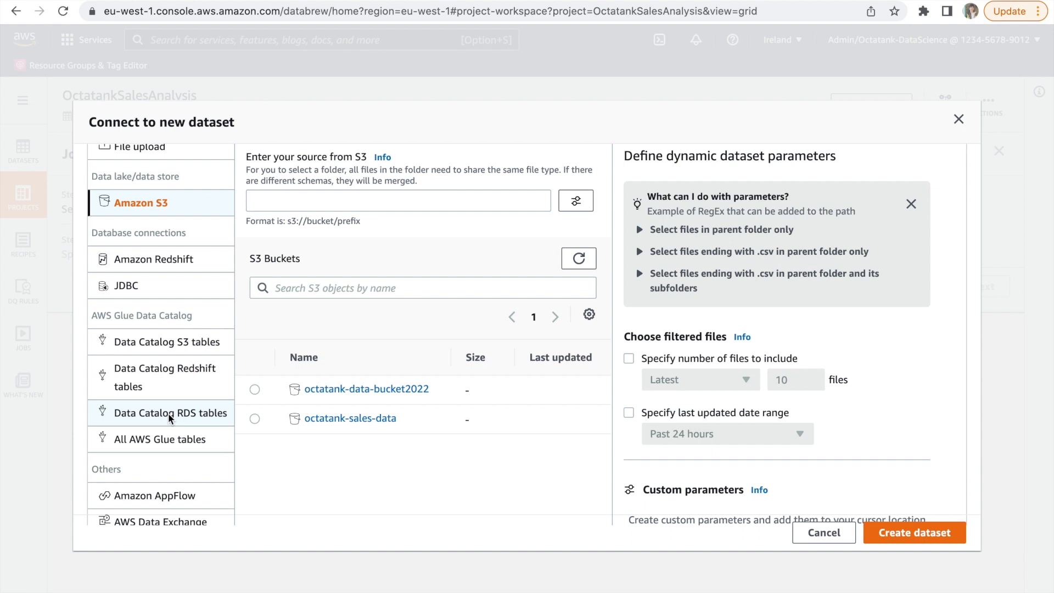
pyautogui.click(172, 413)
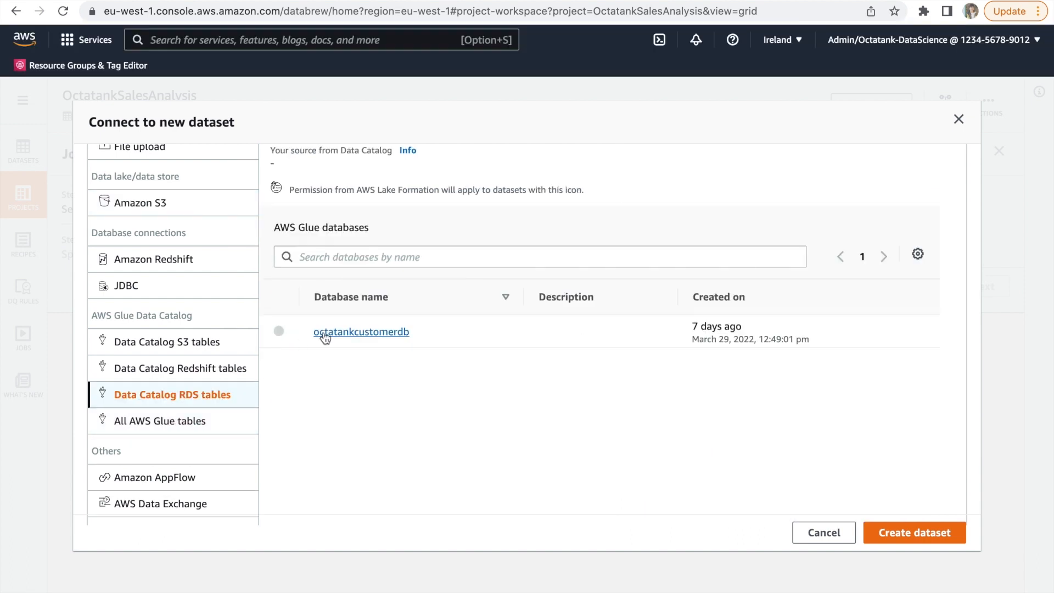
pyautogui.click(361, 331)
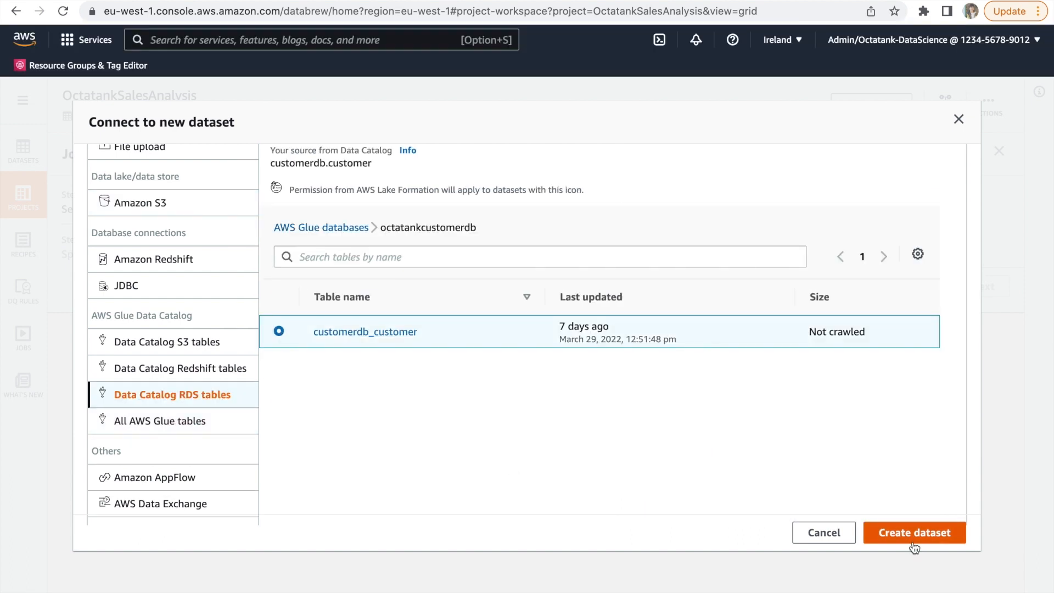
pyautogui.click(914, 533)
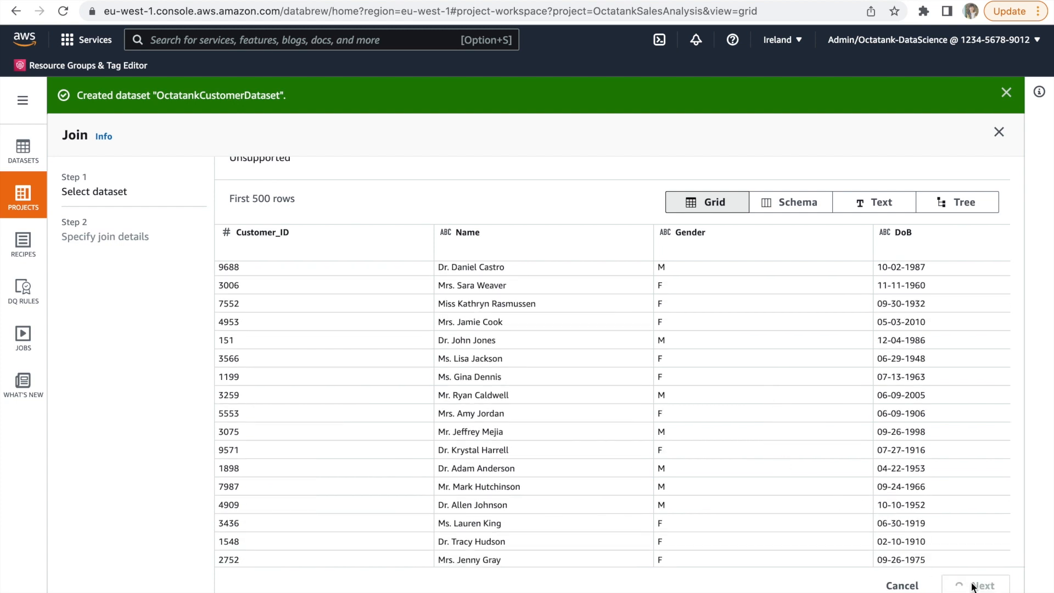
# Step: Inner-join on Customer_ID, keeping only Zip from OctatankCustomerDataset, and finish
pyautogui.click(975, 584)
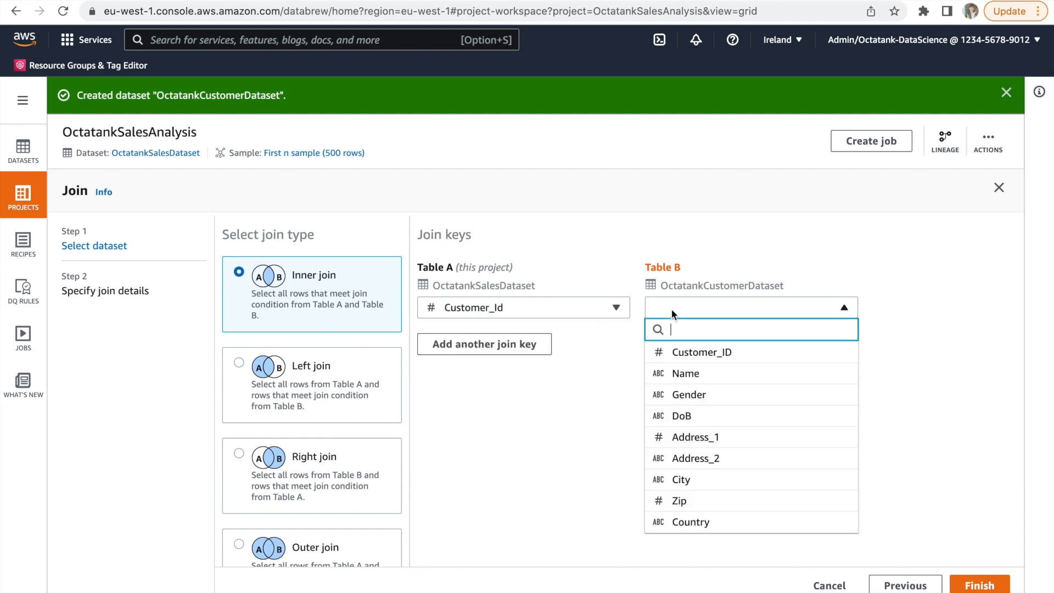
pyautogui.click(702, 351)
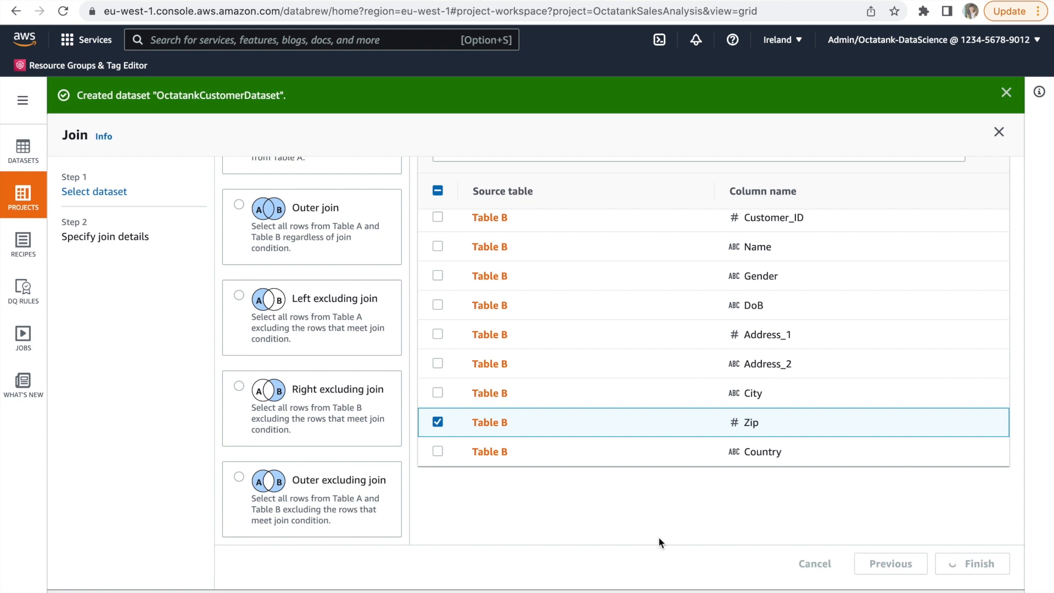
pyautogui.click(973, 564)
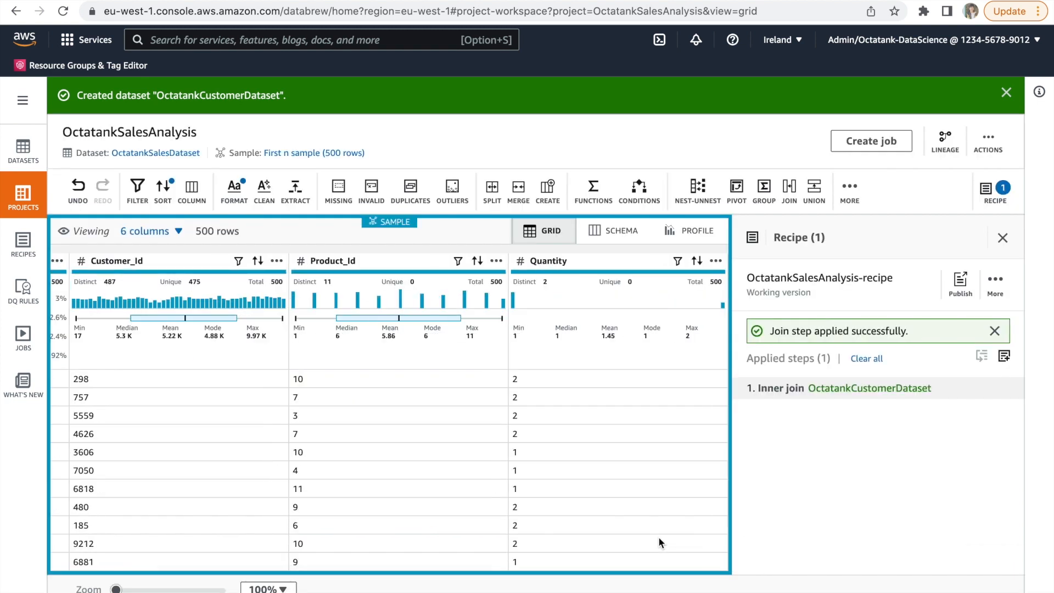
# Step: Scroll the grid right to check the new Zip column
pyautogui.hscroll(3)
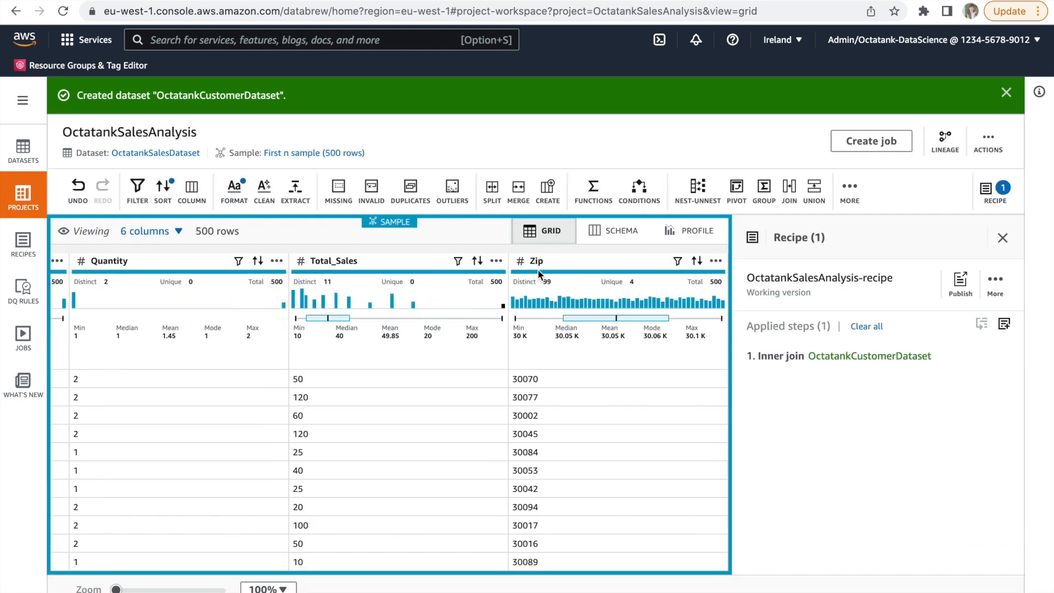
pyautogui.moveTo(521, 261)
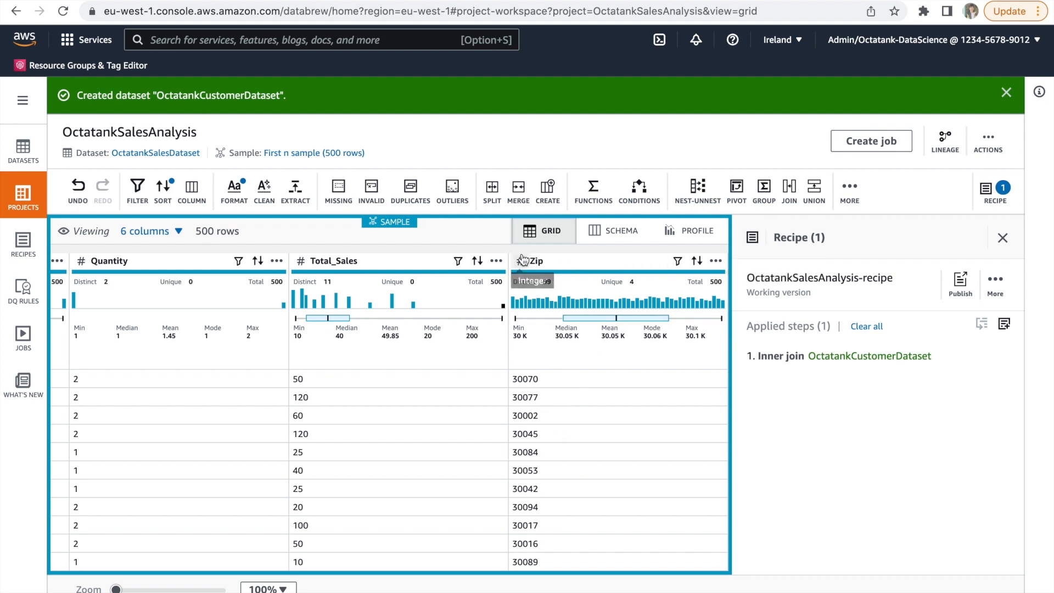
pyautogui.moveTo(789, 191)
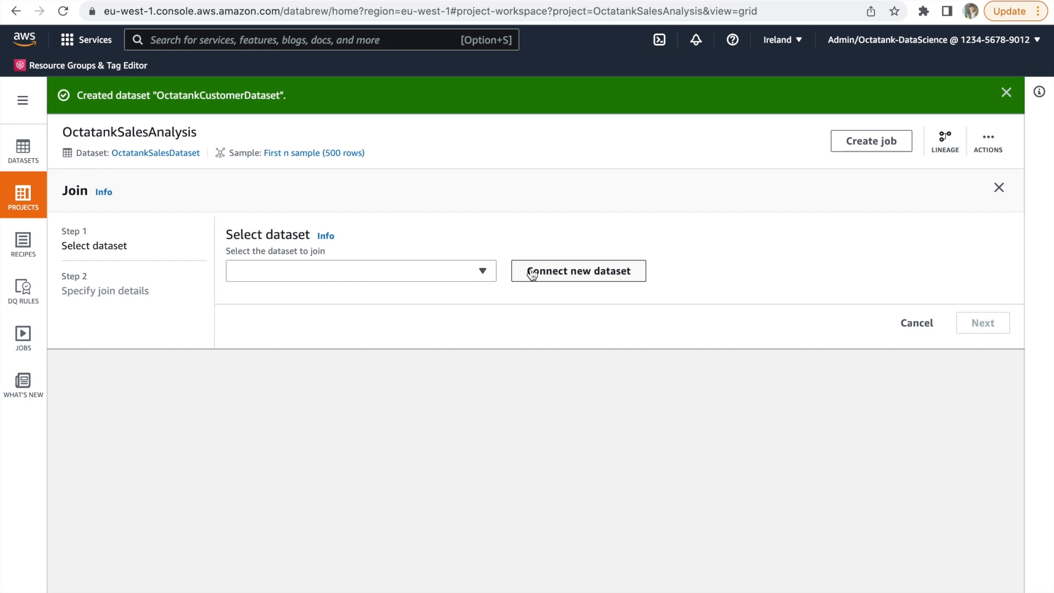
# Step: Create OctatankProductDataset by uploading products.csv to octatank-data-bucket2022
pyautogui.click(577, 270)
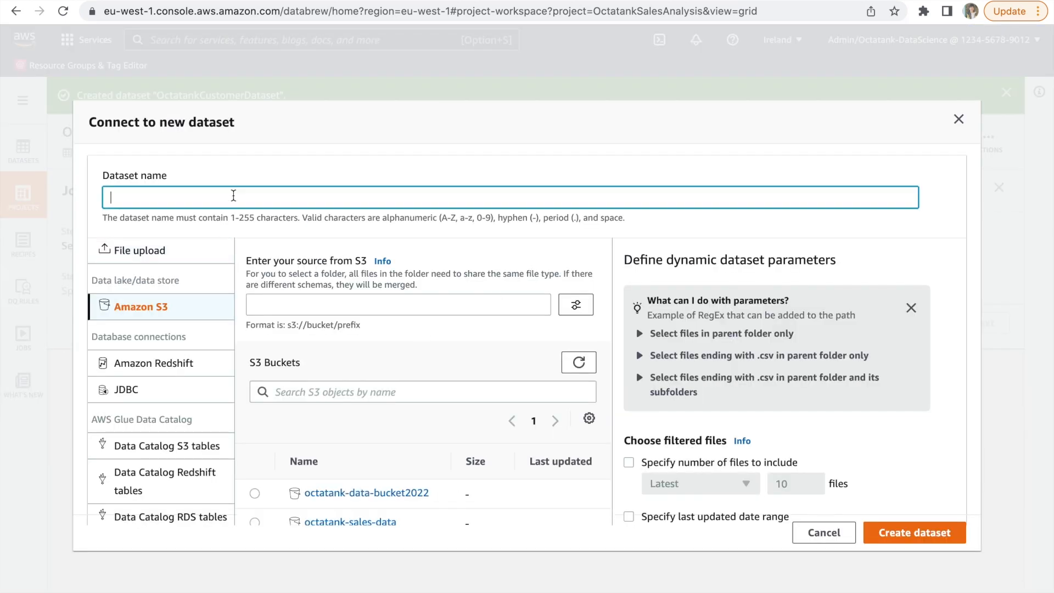
pyautogui.write('OctatankProductData')
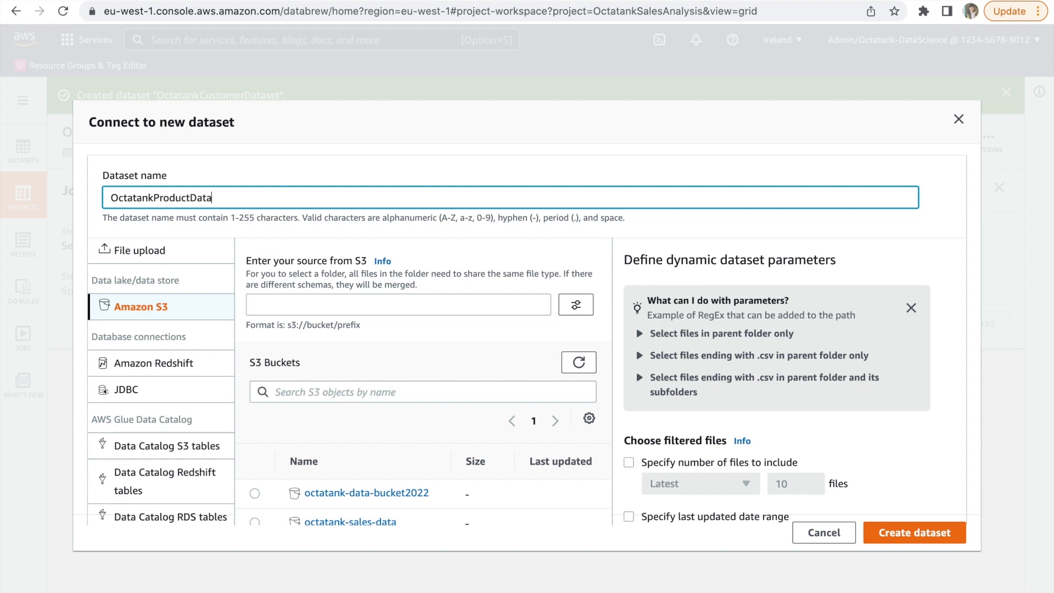
pyautogui.click(141, 250)
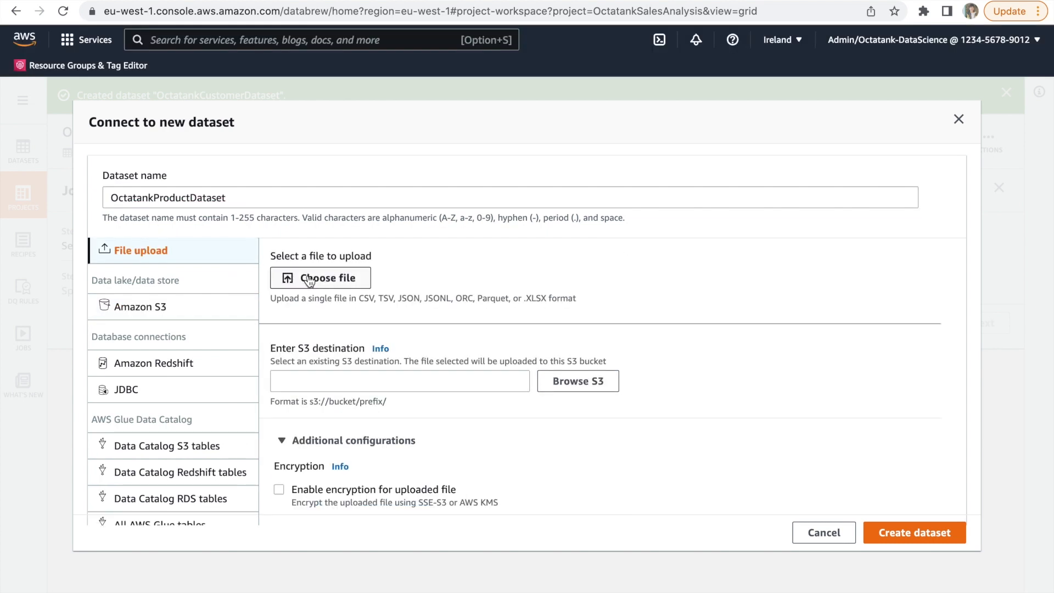
pyautogui.click(320, 278)
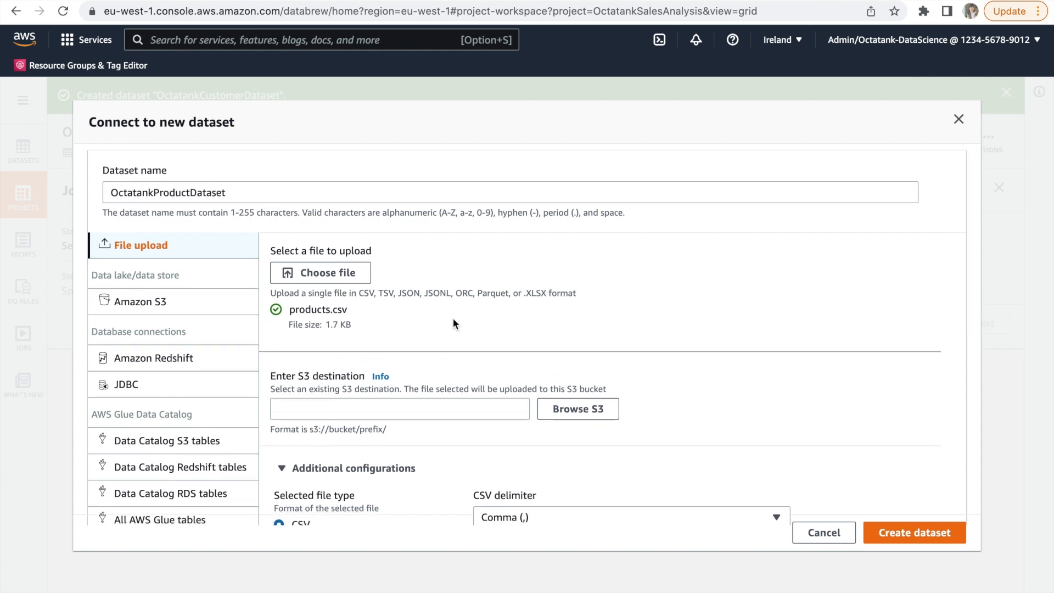
pyautogui.moveTo(578, 408)
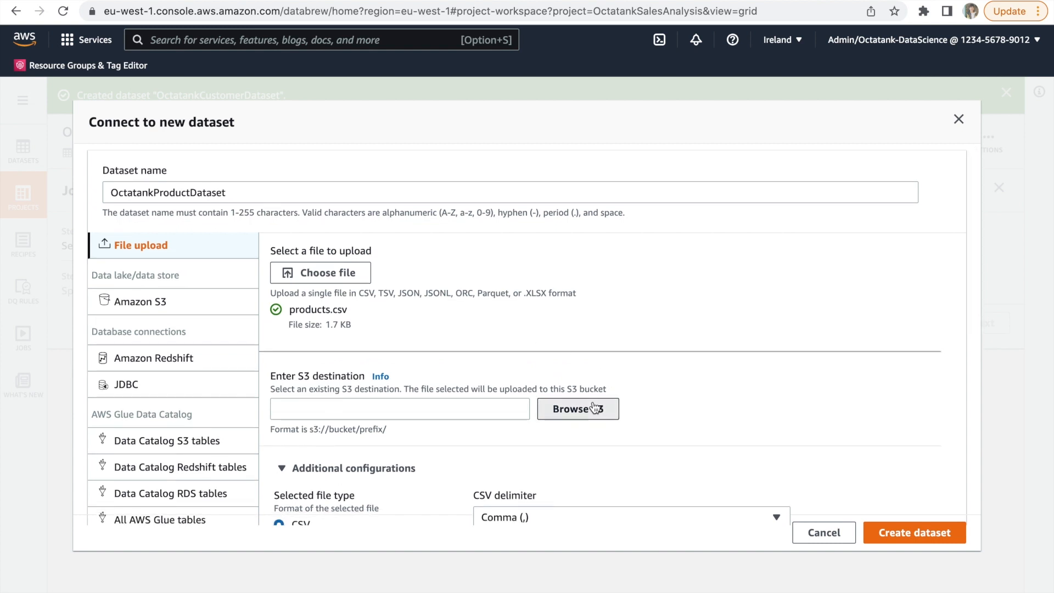
pyautogui.click(577, 409)
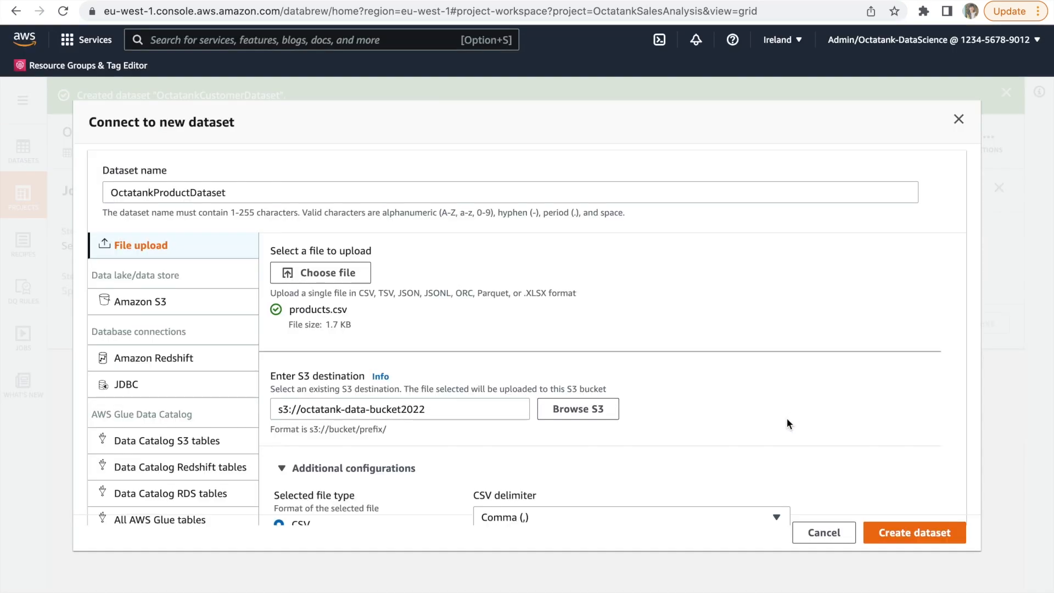
pyautogui.scroll(-3)
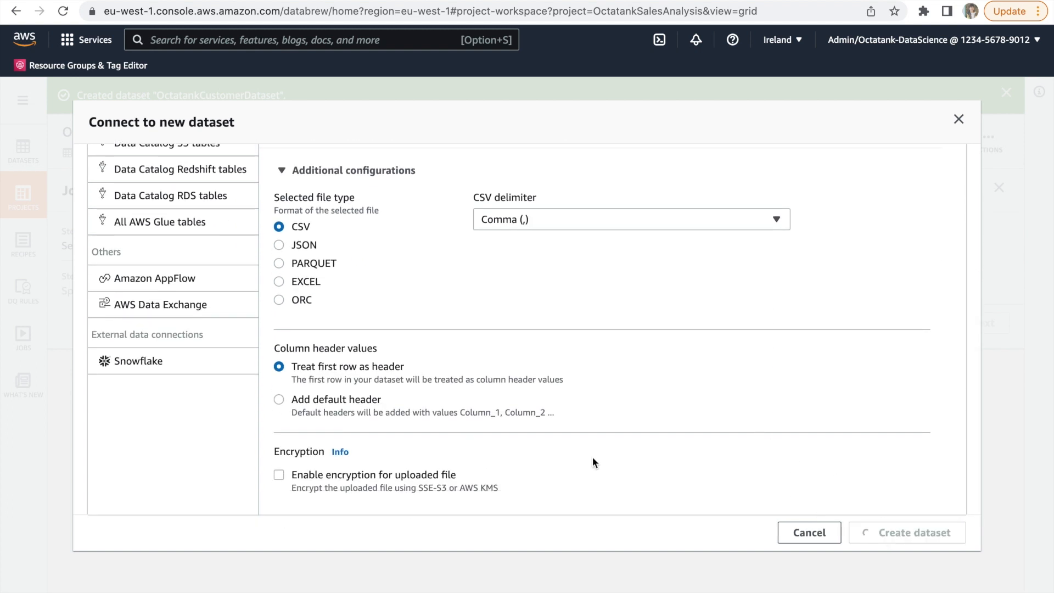
pyautogui.click(908, 533)
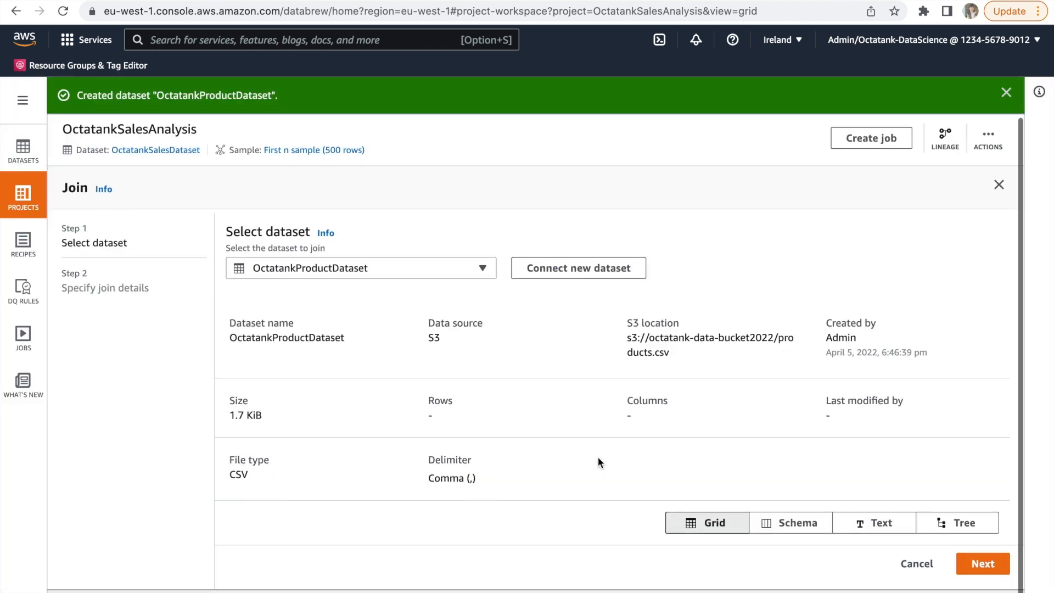
# Step: Match the sales and product join key columns, include Product Type, and finish
pyautogui.scroll(-3)
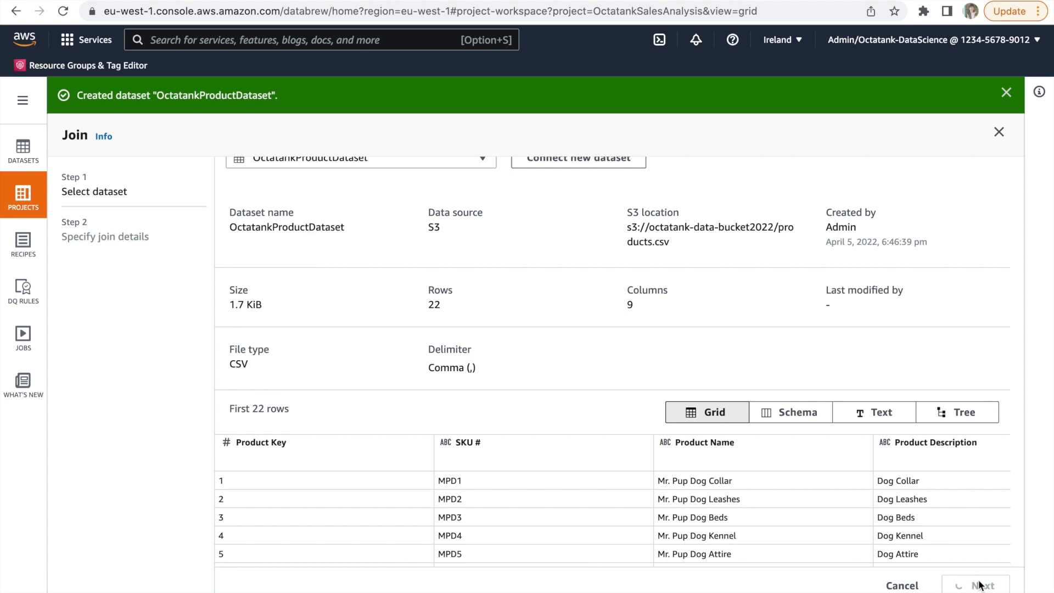
pyautogui.moveTo(708, 532)
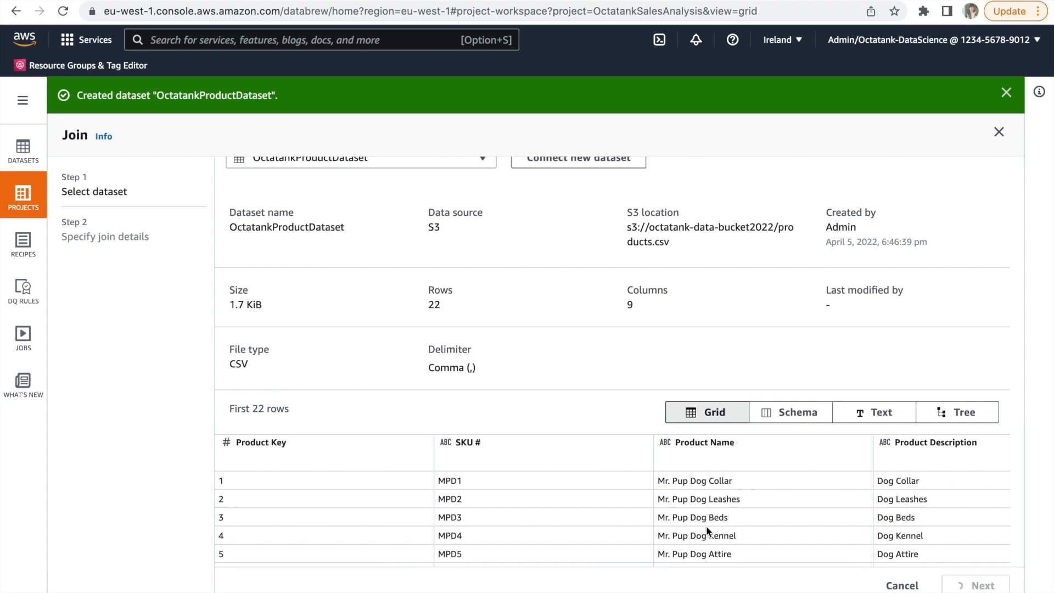
pyautogui.click(977, 585)
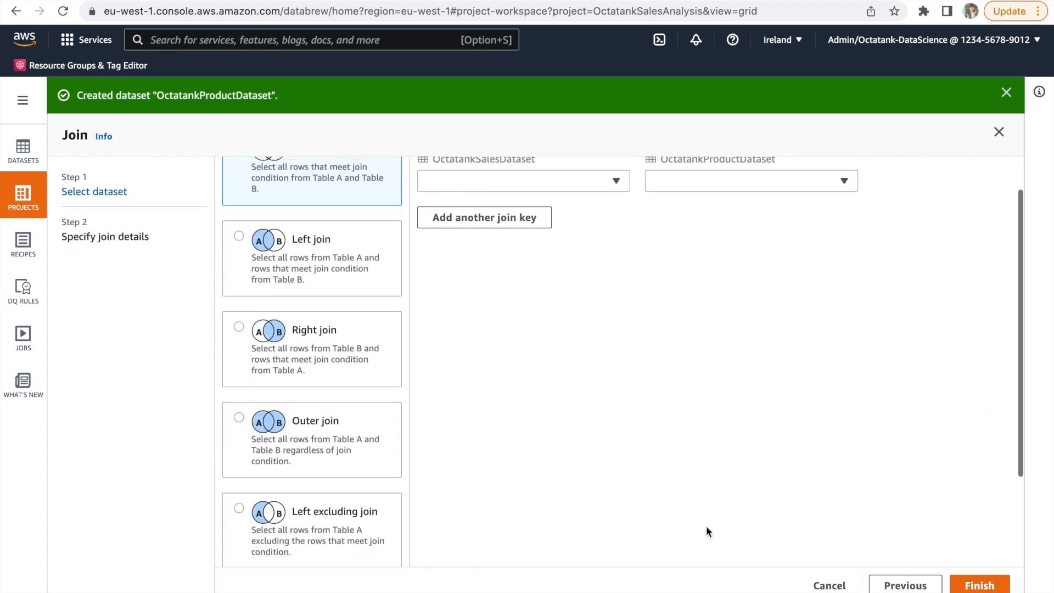
pyautogui.click(521, 180)
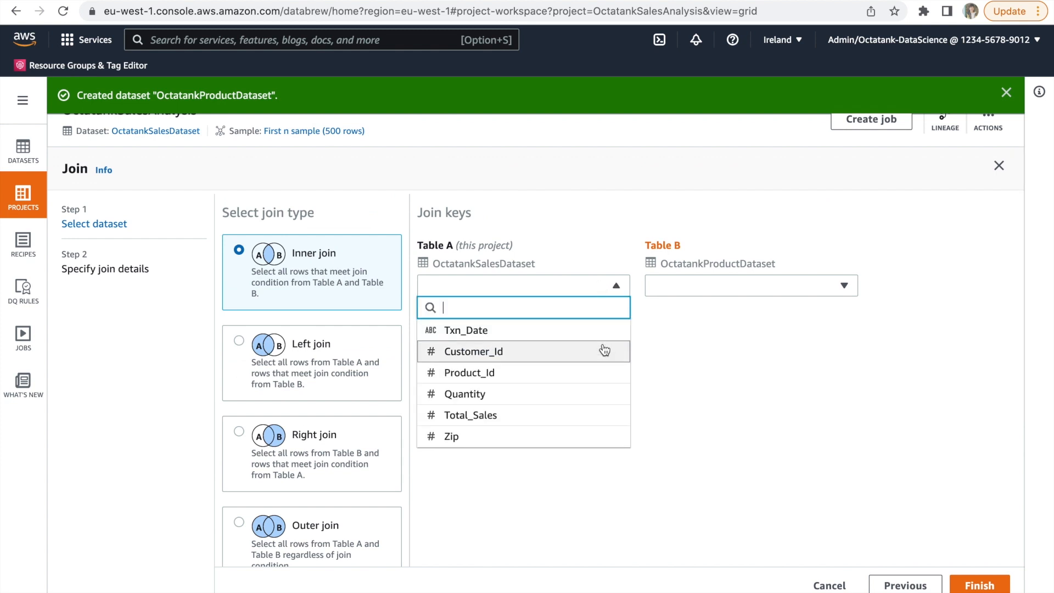
pyautogui.click(470, 372)
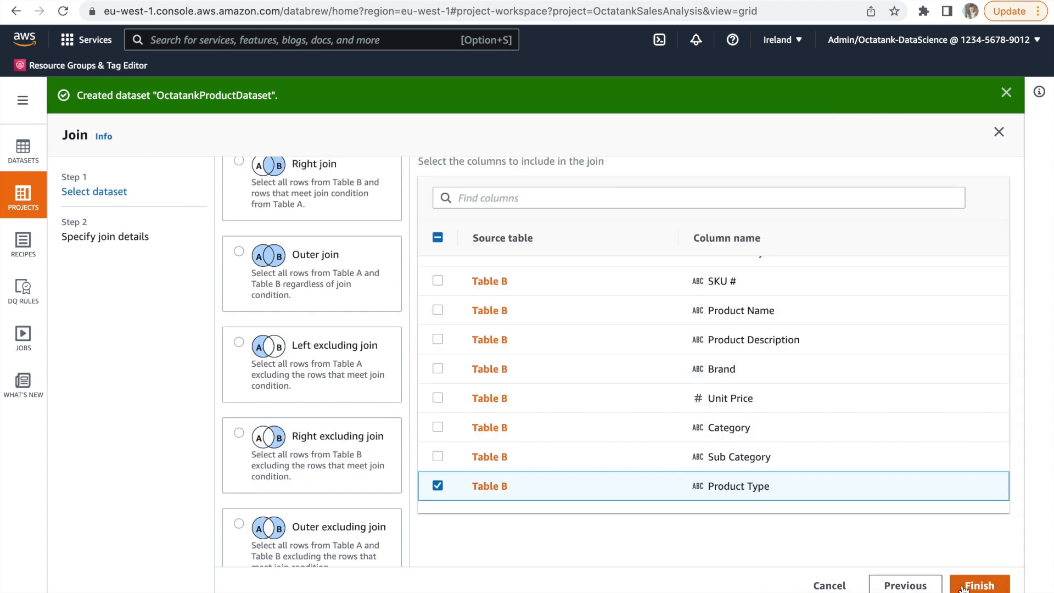
pyautogui.click(979, 585)
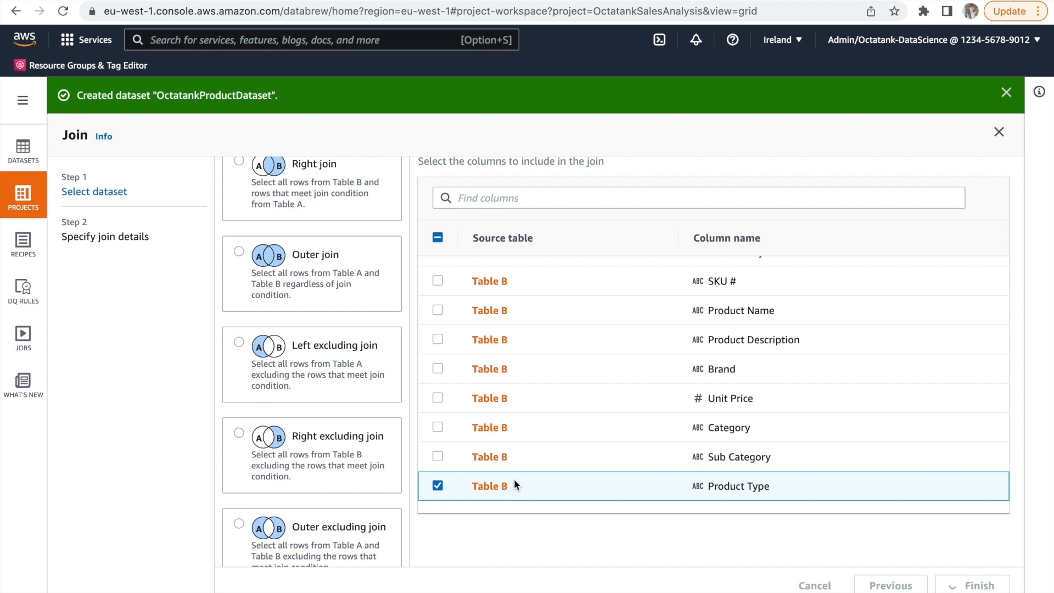
pyautogui.click(973, 585)
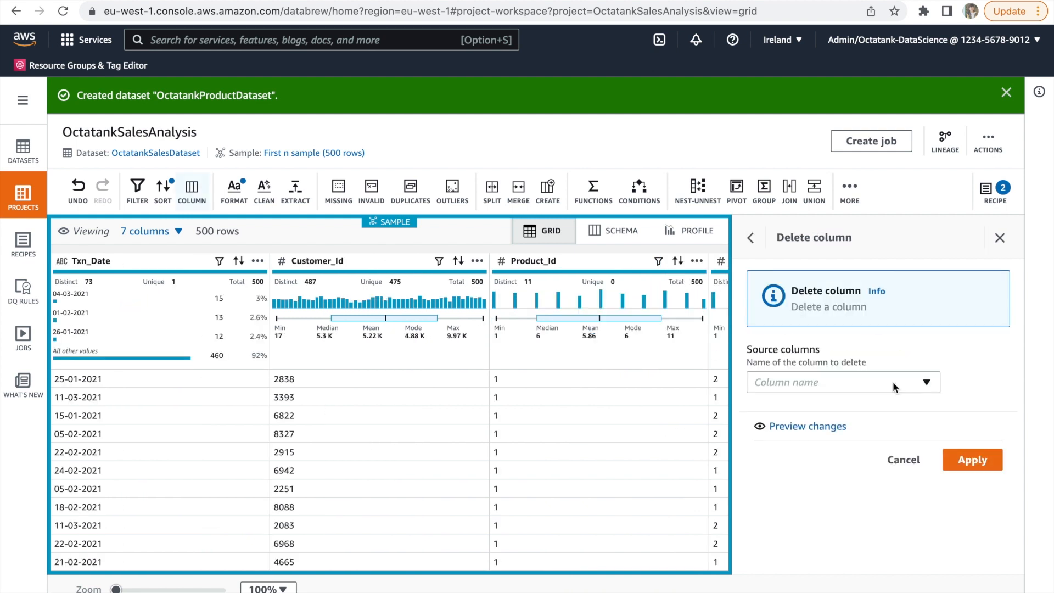
pyautogui.moveTo(928, 383)
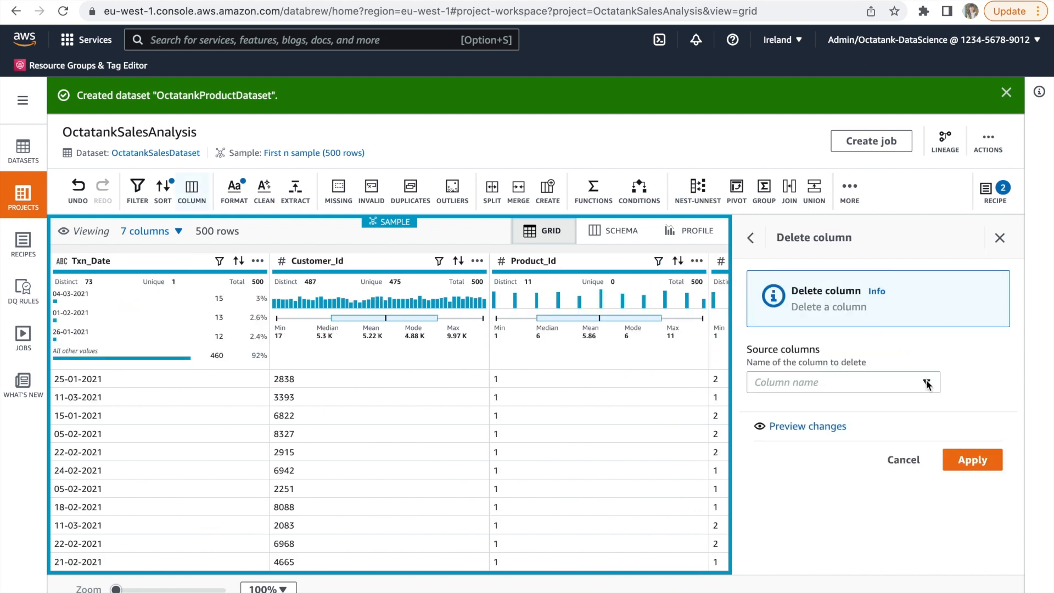
# Step: Delete the Txn_Date, Customer_Id and Quantity columns, leaving four columns
pyautogui.click(841, 382)
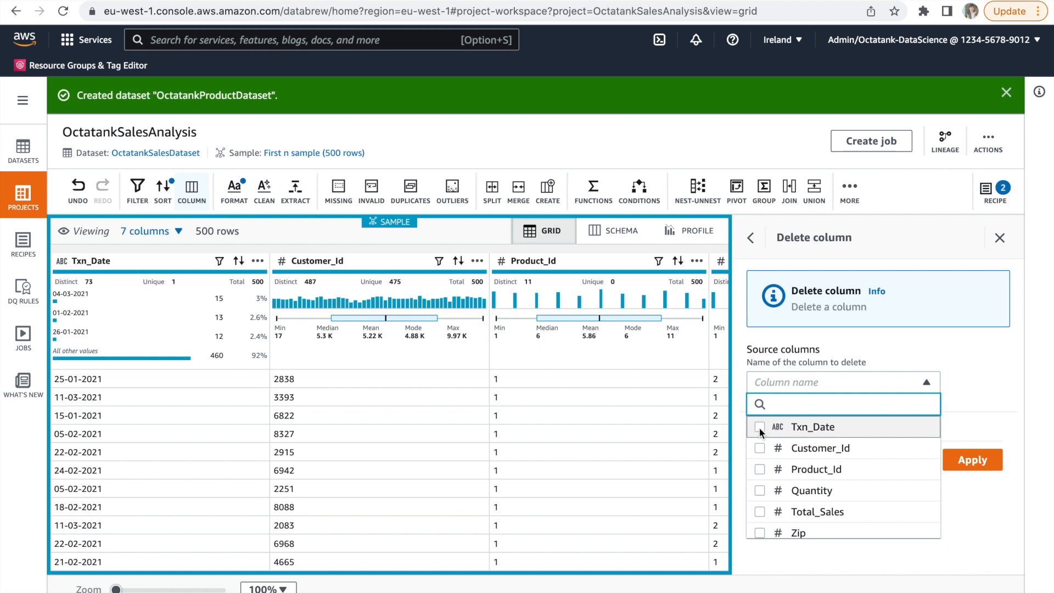
pyautogui.click(760, 449)
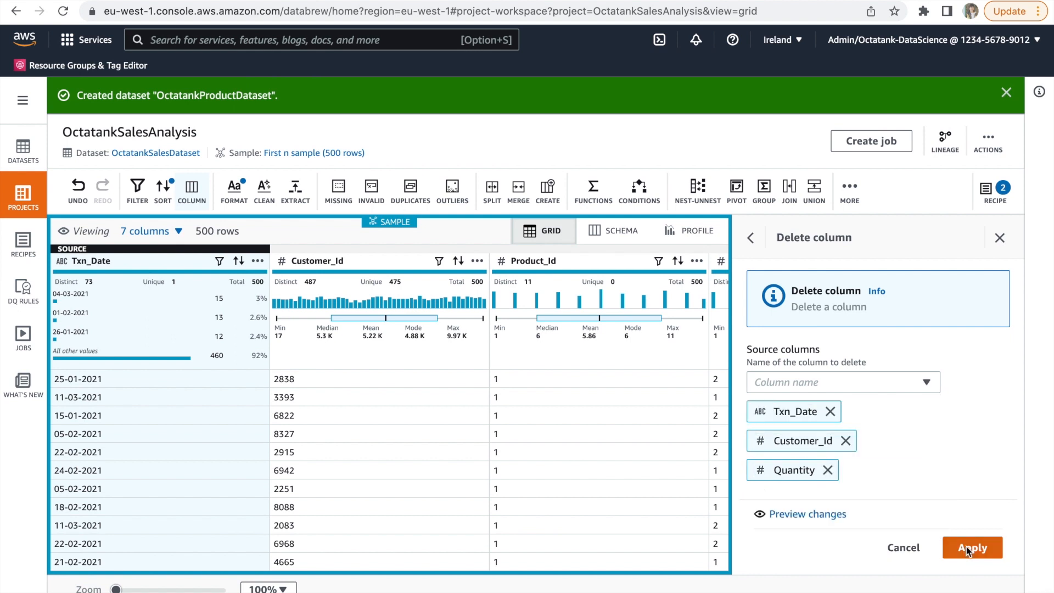
pyautogui.click(972, 548)
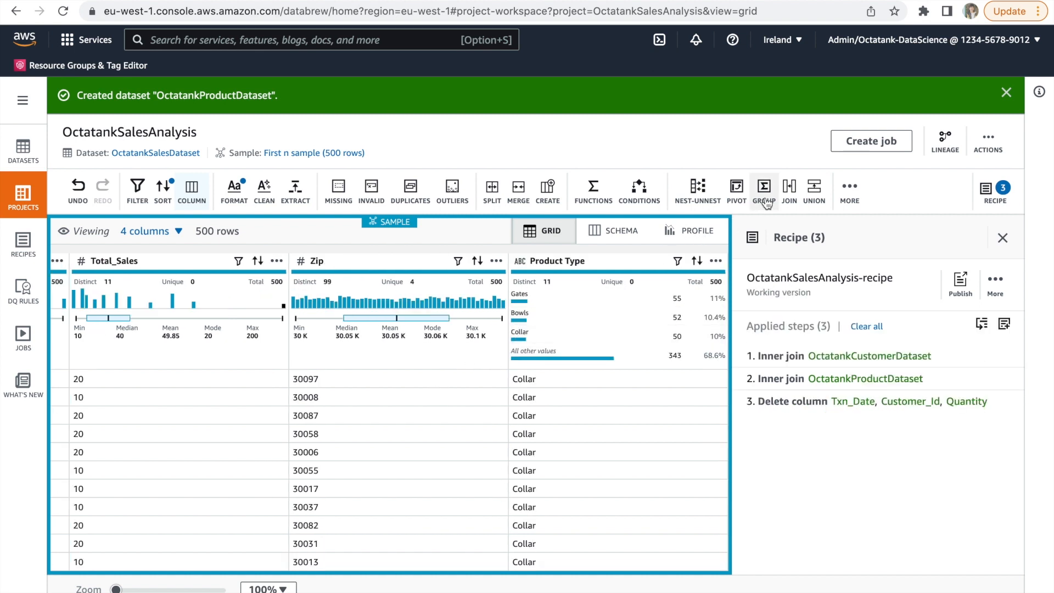
# Step: Group rows by Product_Id, Zip and Product Type, summing Total_Sales into Total_Sales_sum
pyautogui.click(764, 191)
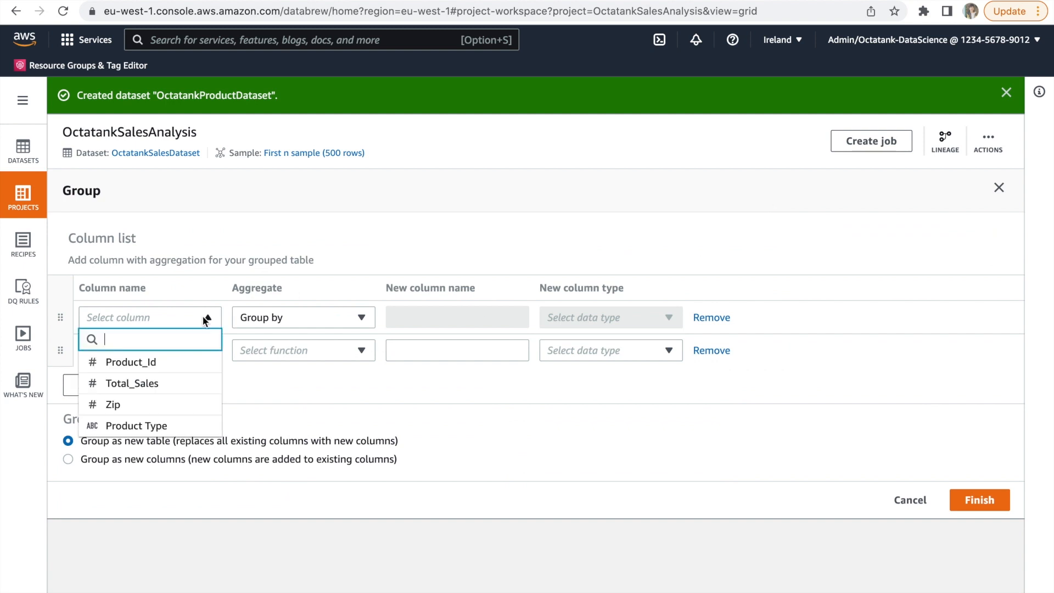
pyautogui.click(132, 362)
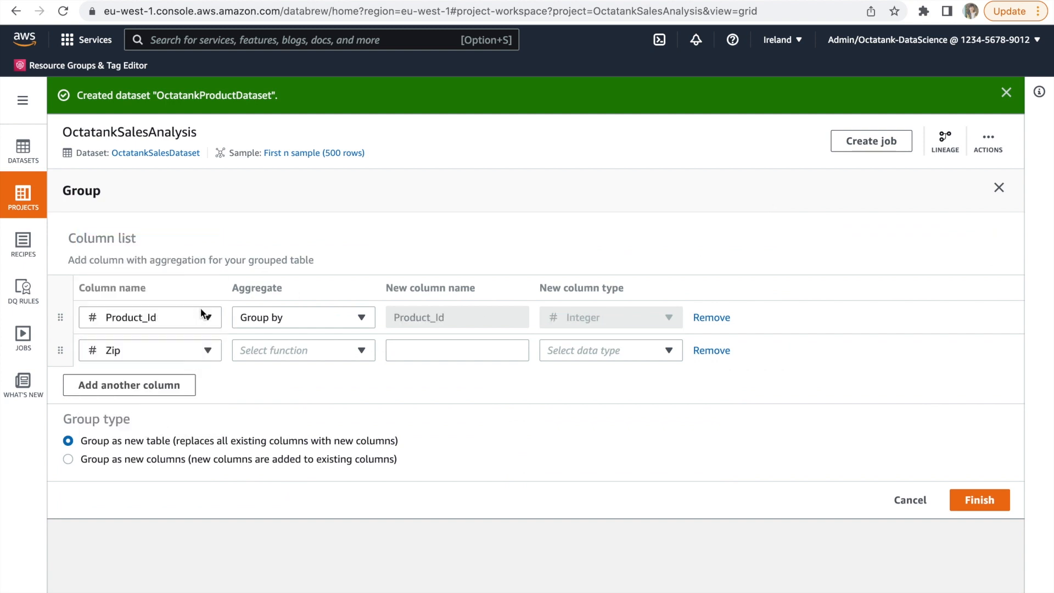
pyautogui.click(129, 384)
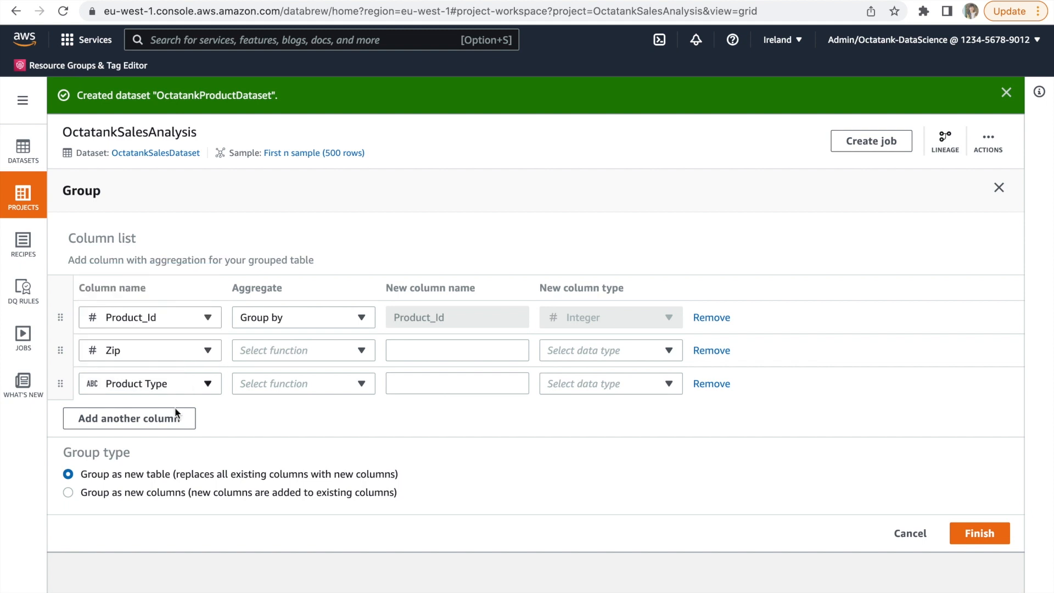
pyautogui.click(130, 419)
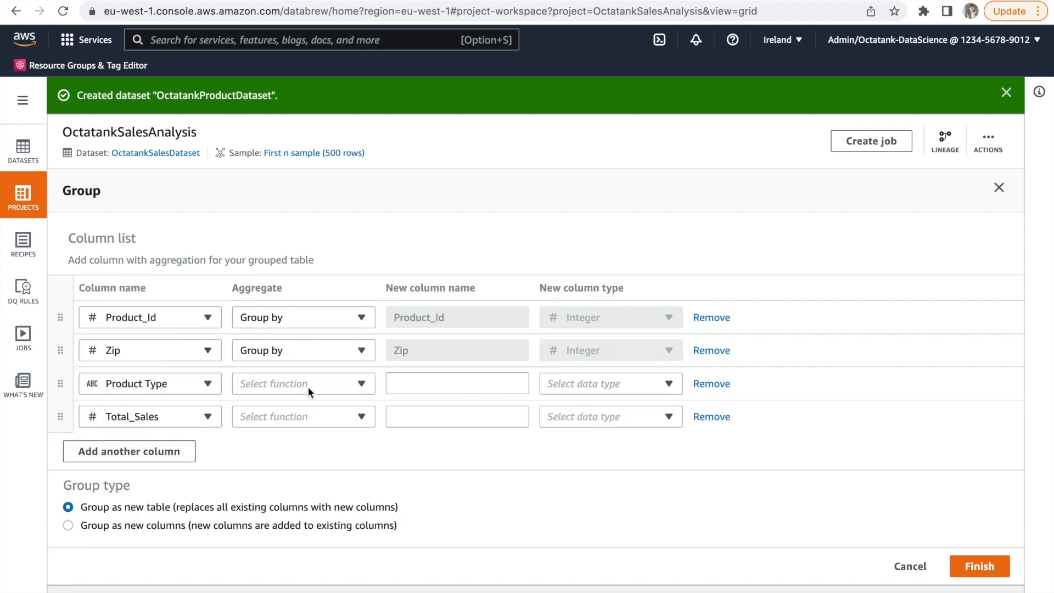
pyautogui.click(303, 416)
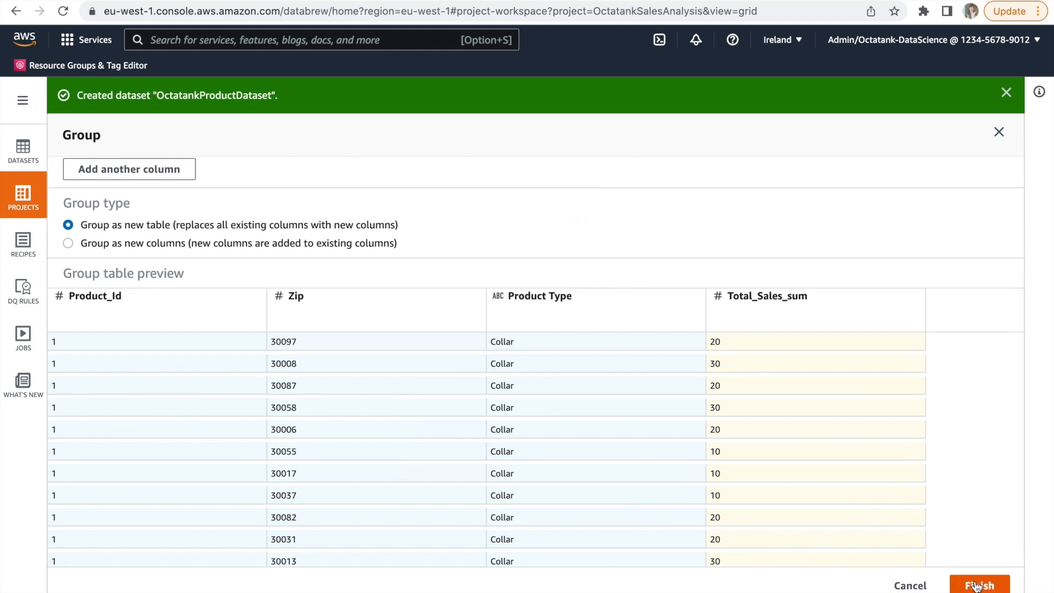
pyautogui.click(980, 585)
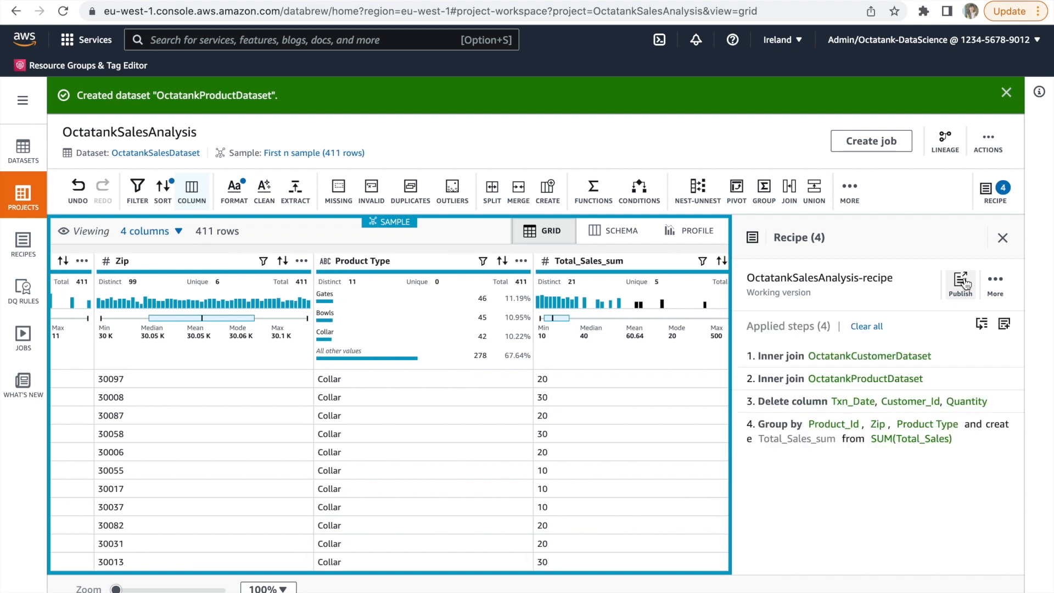
# Step: Publish the recipe as Version 1.0 described 'First version of the sales analysis recipe'
pyautogui.click(959, 282)
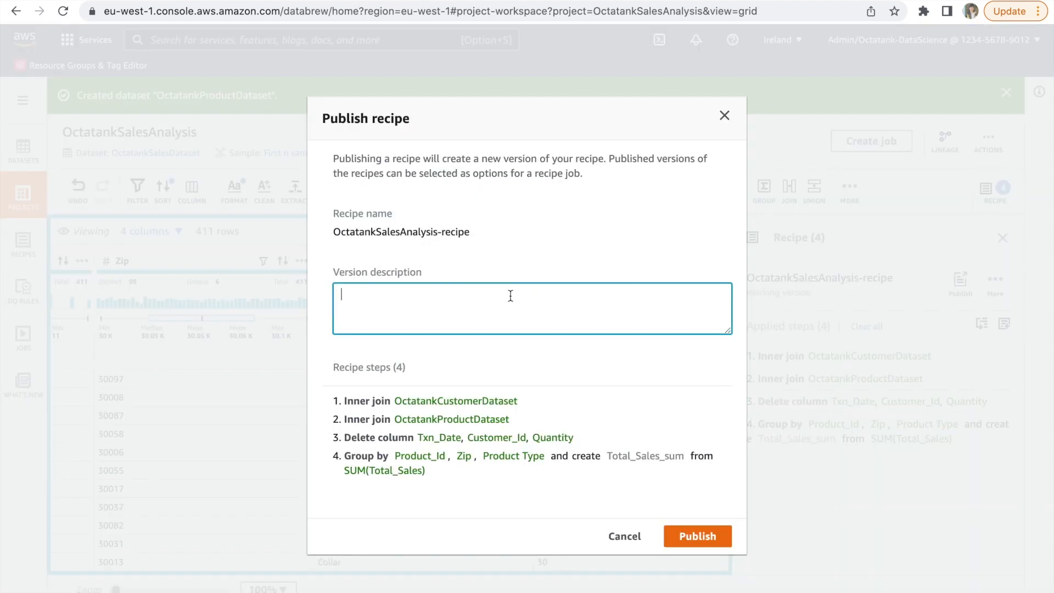
pyautogui.write('First versi')
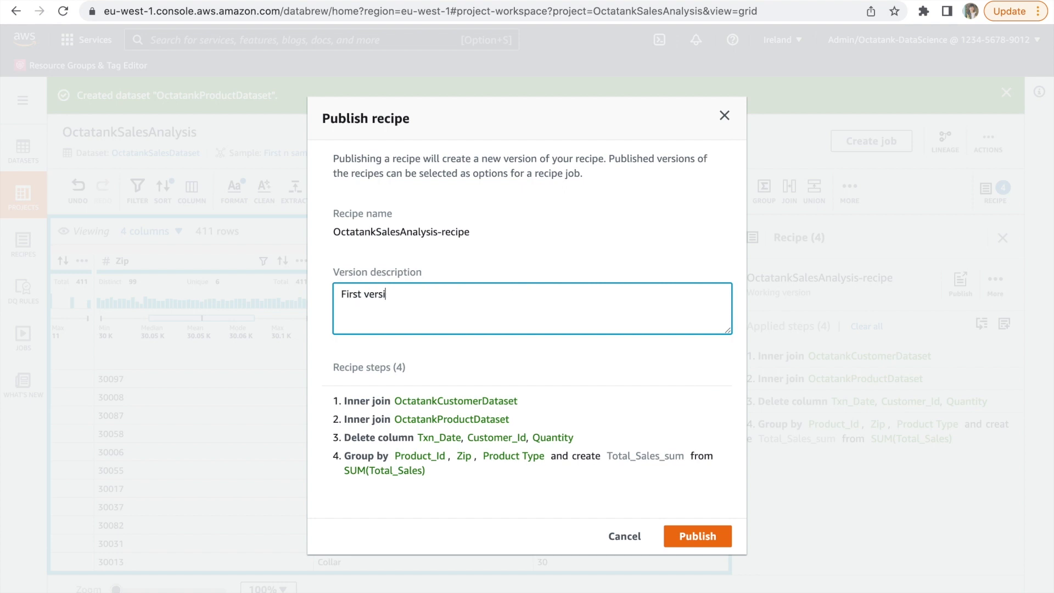
pyautogui.write('on of the sales ana')
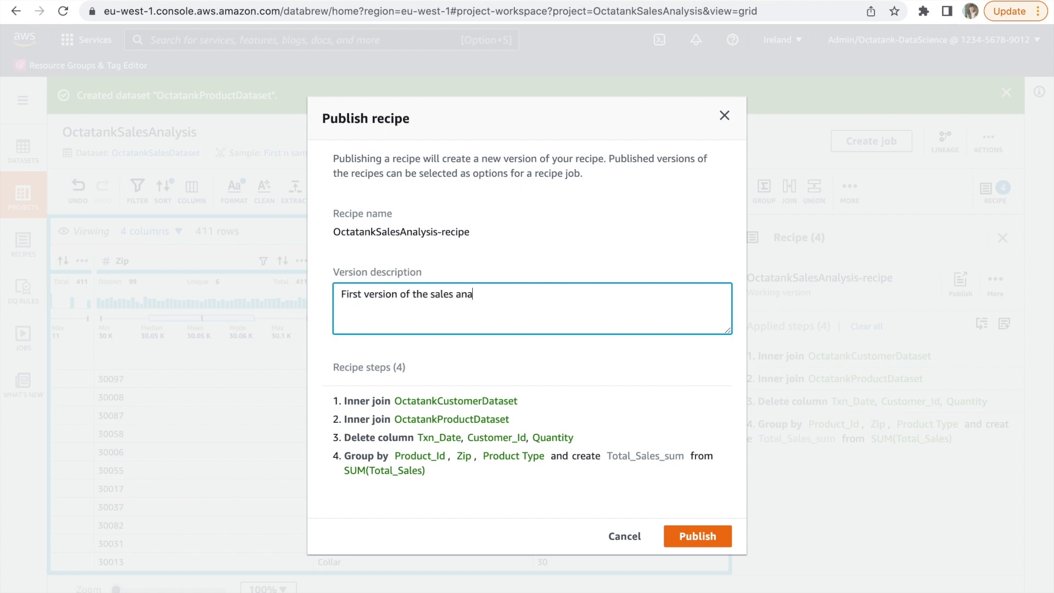
pyautogui.write('lysis recipe')
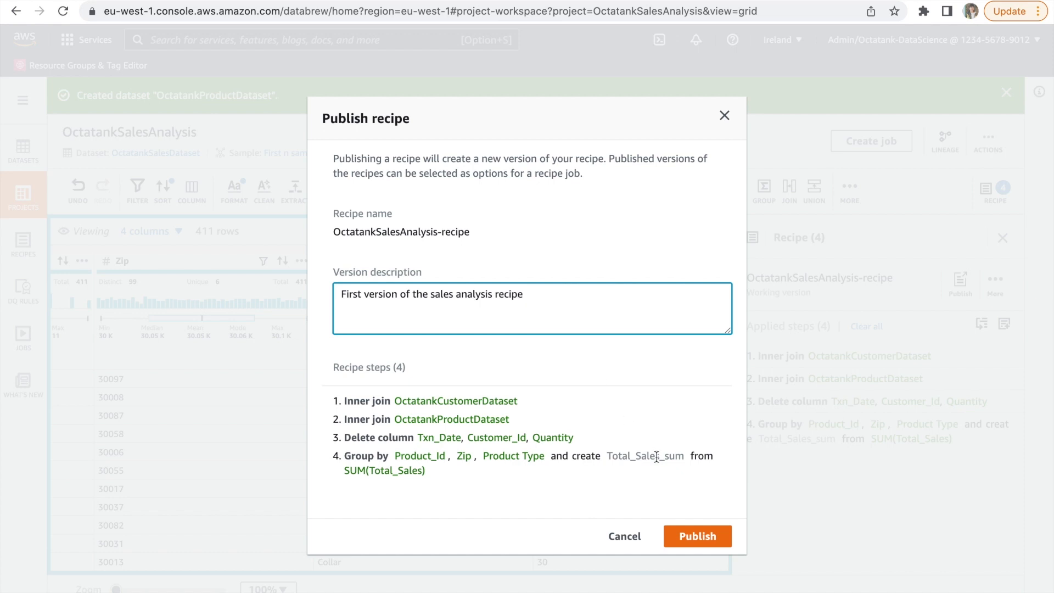
pyautogui.click(698, 536)
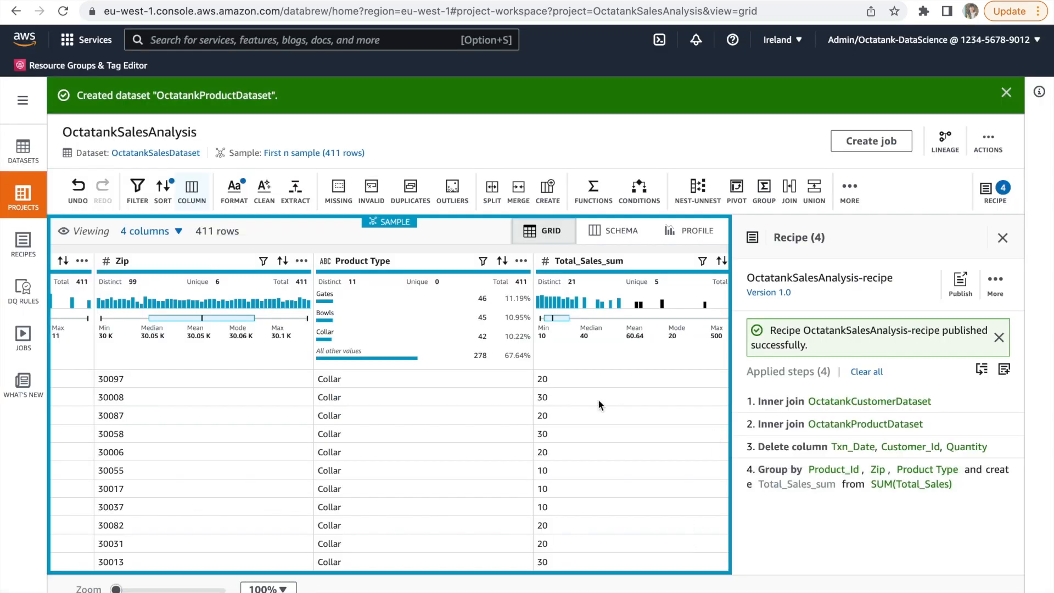
pyautogui.click(871, 141)
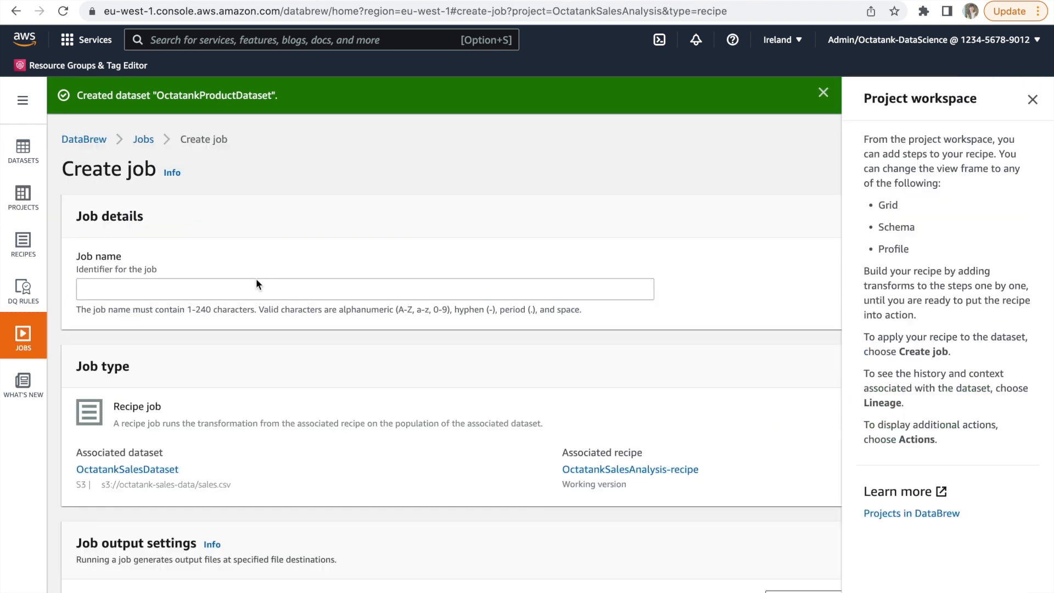
# Step: Name the job OctatankSalesAnalysisJob with CSV output to octatank-data-bucket2022
pyautogui.write('OctatankSales')
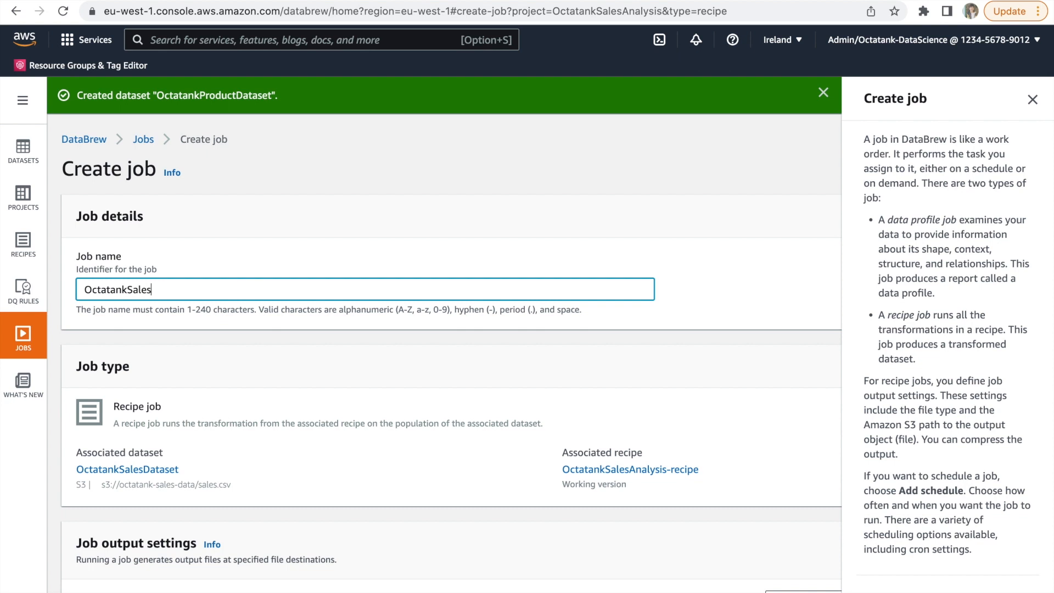
pyautogui.write('AnalysisJob')
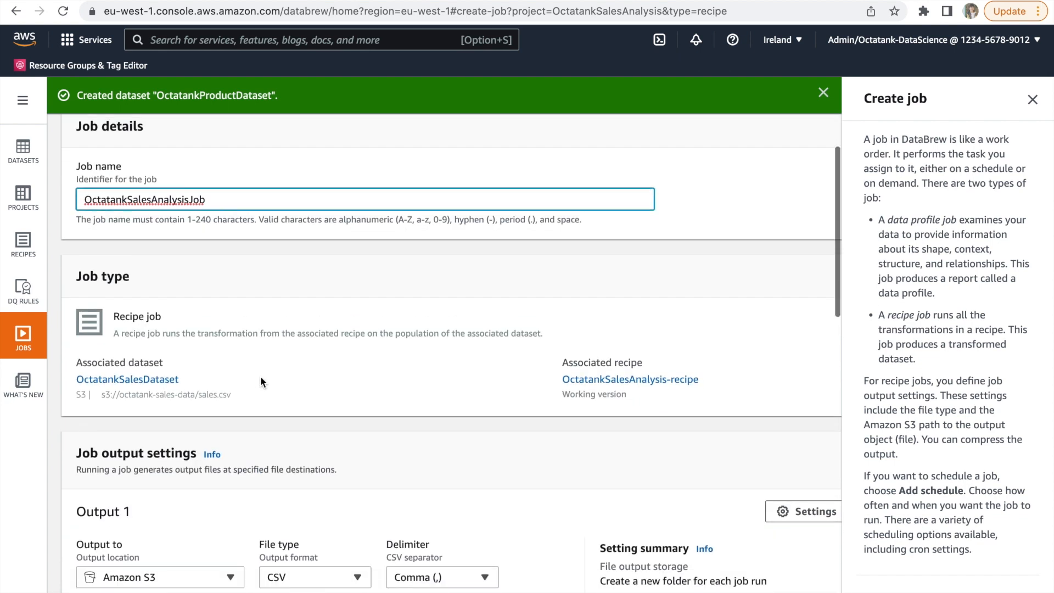
pyautogui.scroll(-3)
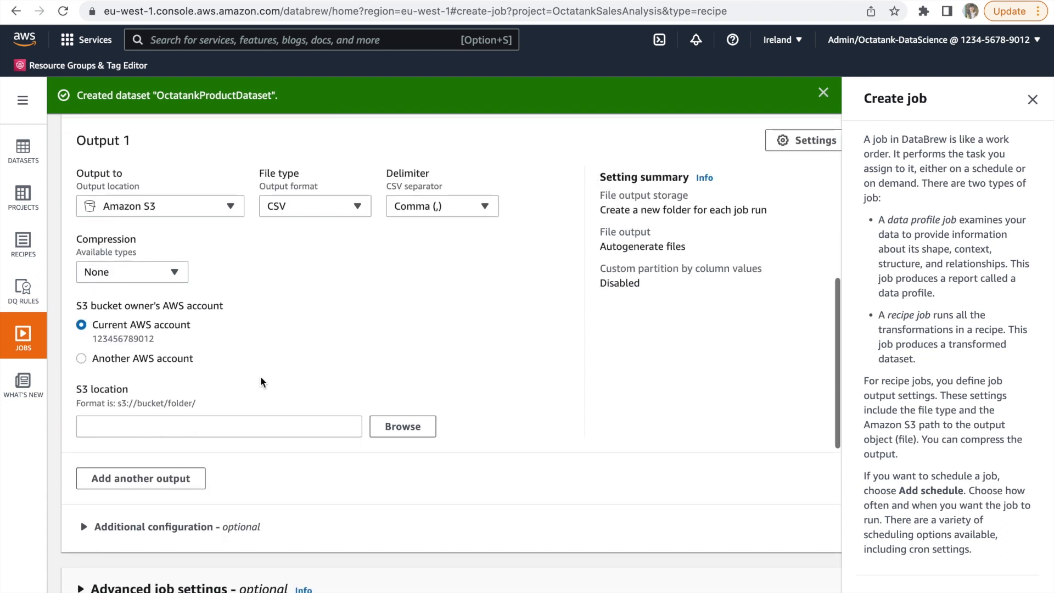
pyautogui.click(402, 426)
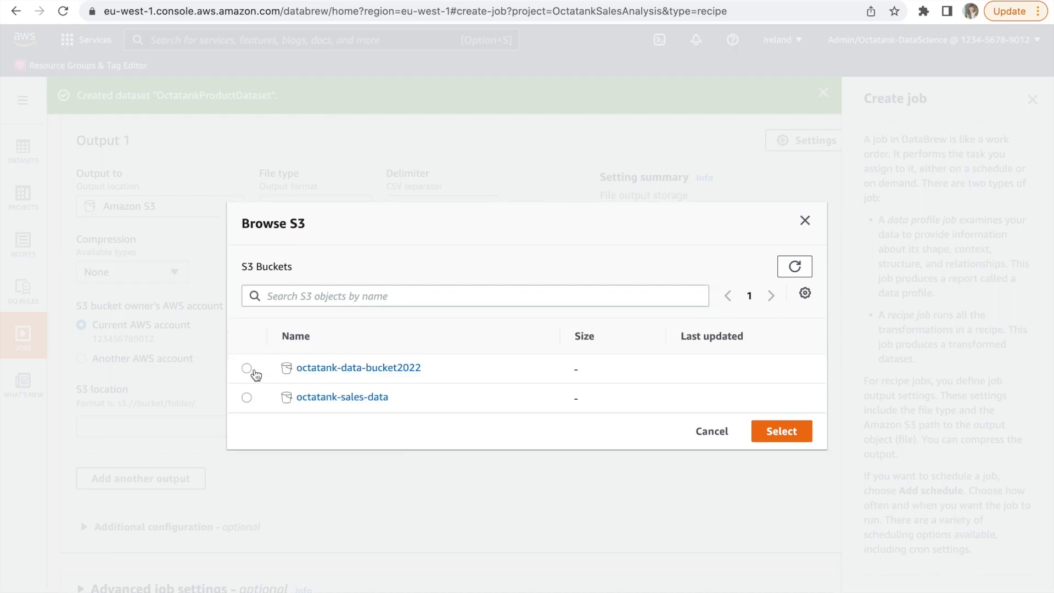
pyautogui.click(780, 431)
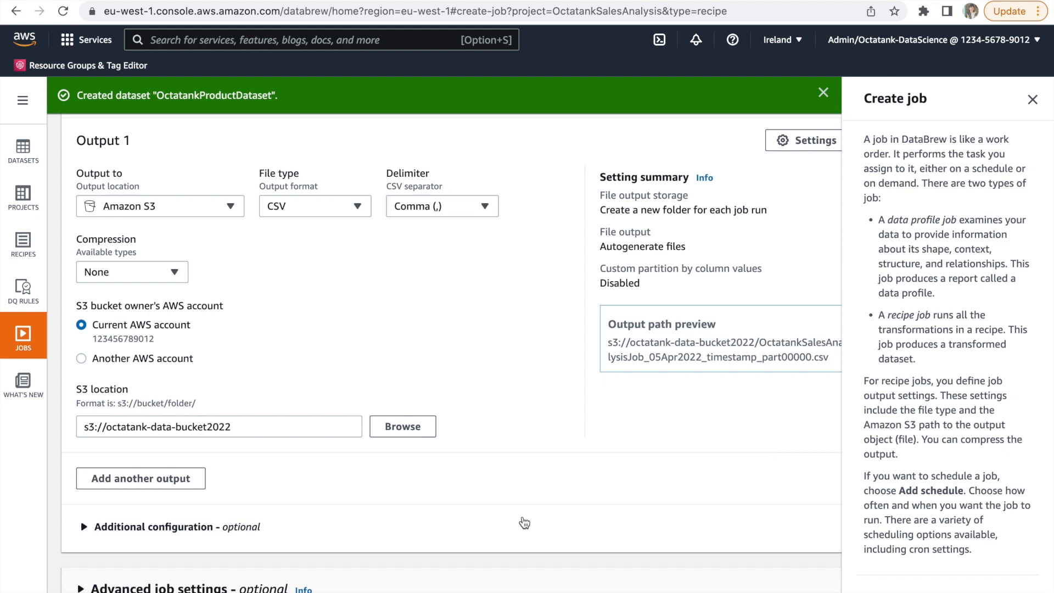
pyautogui.scroll(-3)
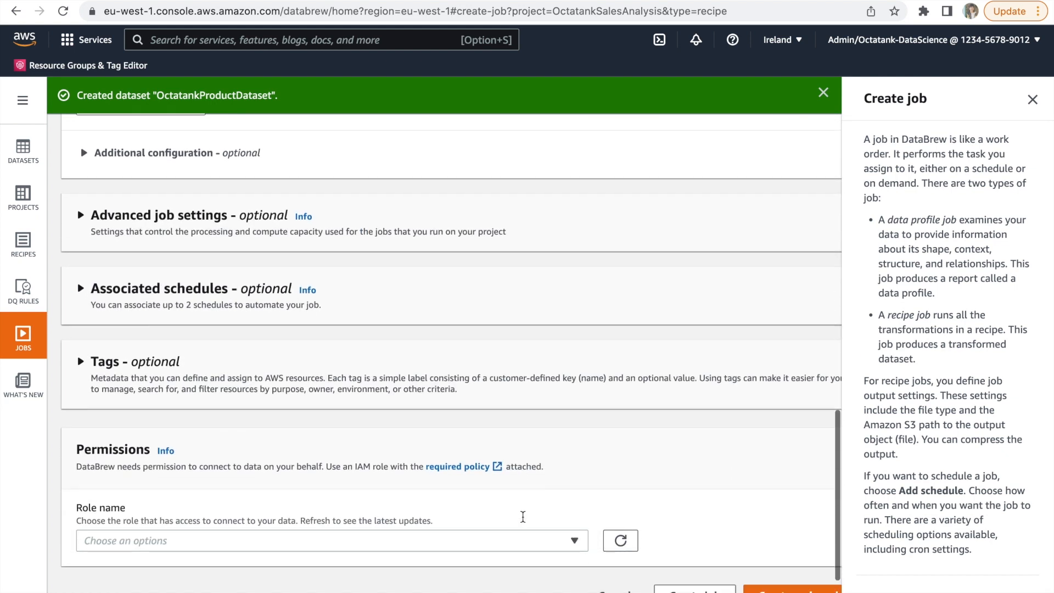
# Step: Assign the DataBrew service role, then create and run the job
pyautogui.click(330, 541)
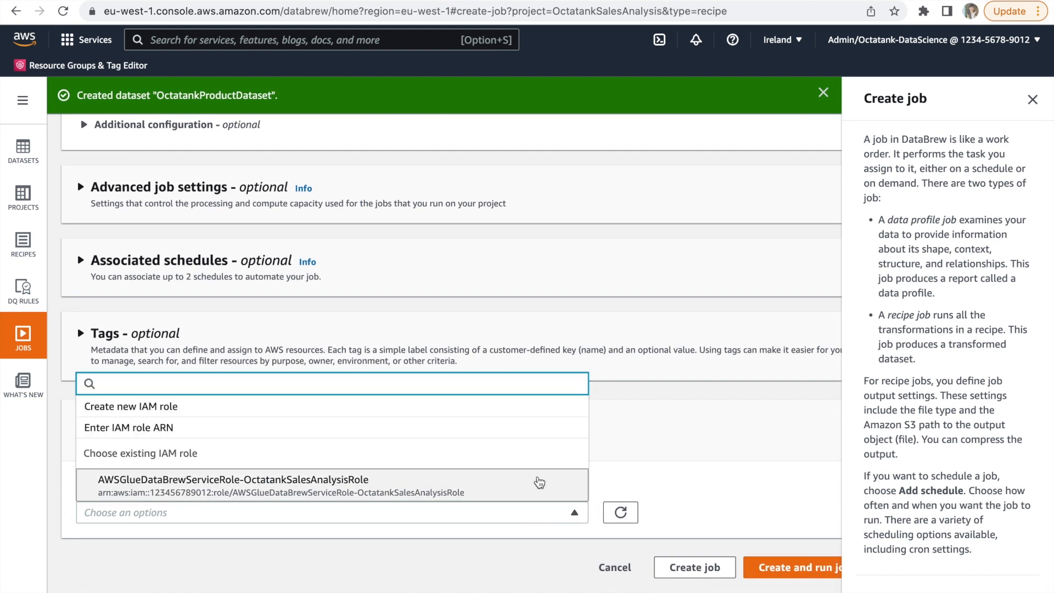
pyautogui.click(233, 479)
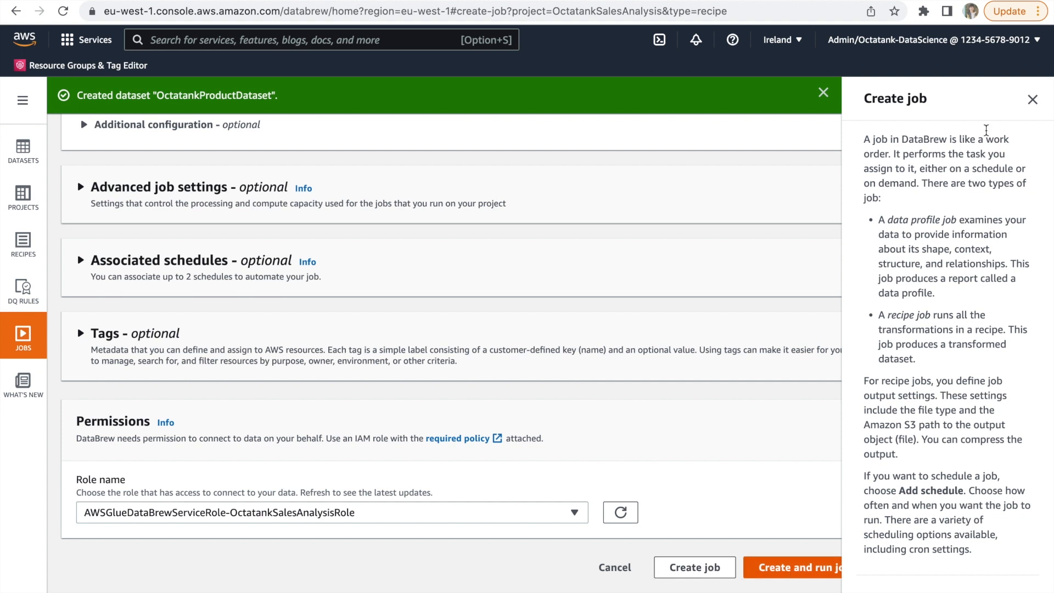
pyautogui.click(797, 567)
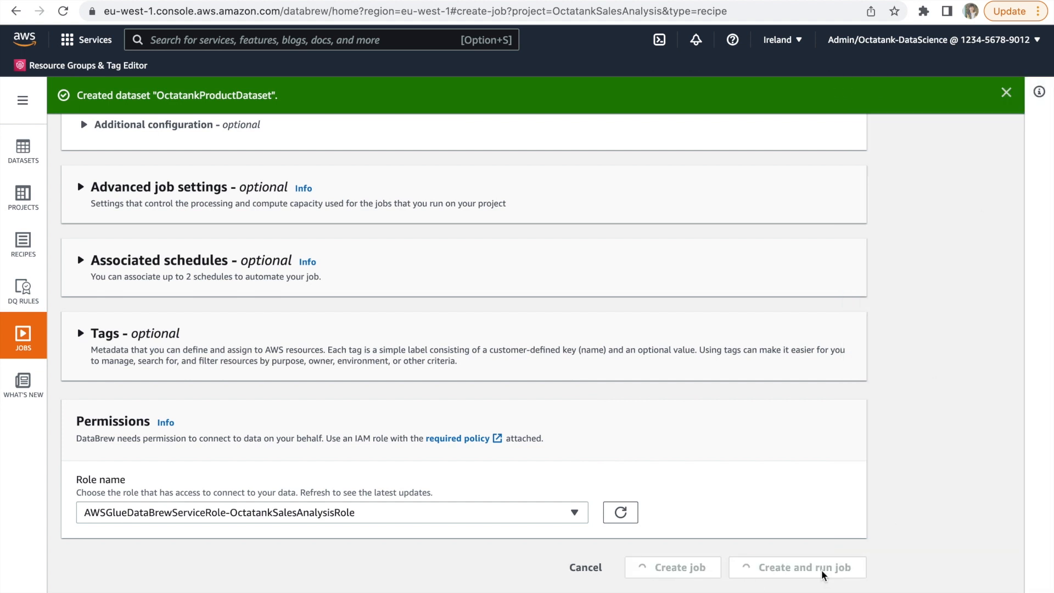
pyautogui.click(797, 567)
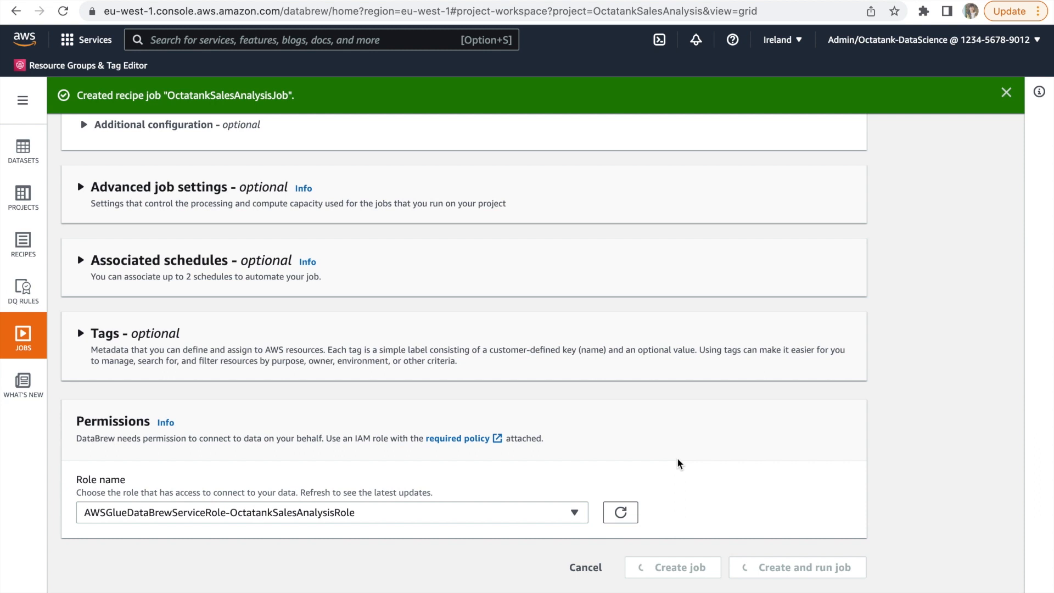
pyautogui.click(797, 567)
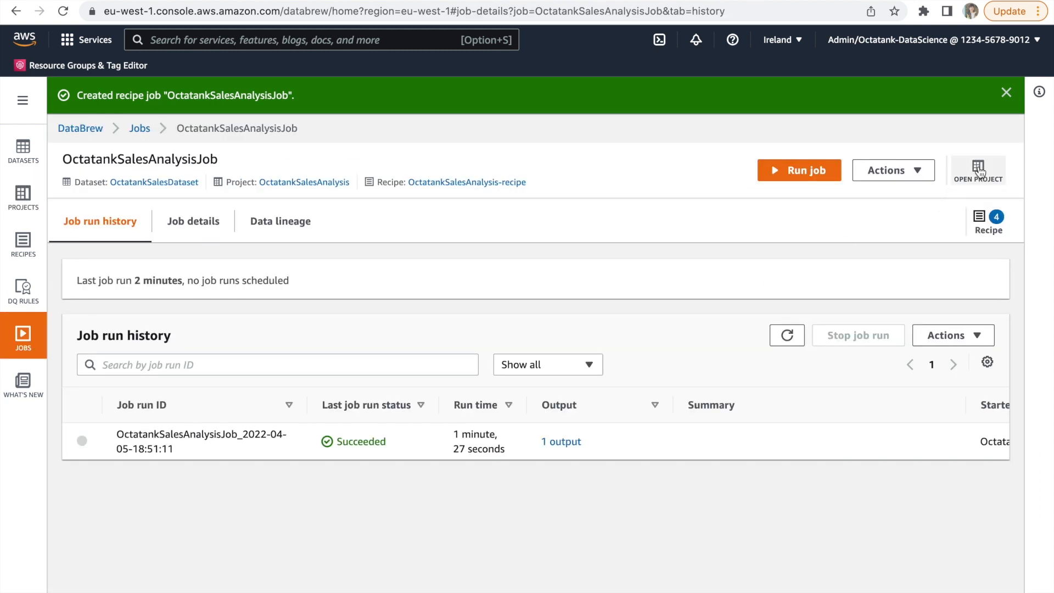
# Step: Reopen the OctatankSalesAnalysis project and display its lineage view
pyautogui.click(977, 170)
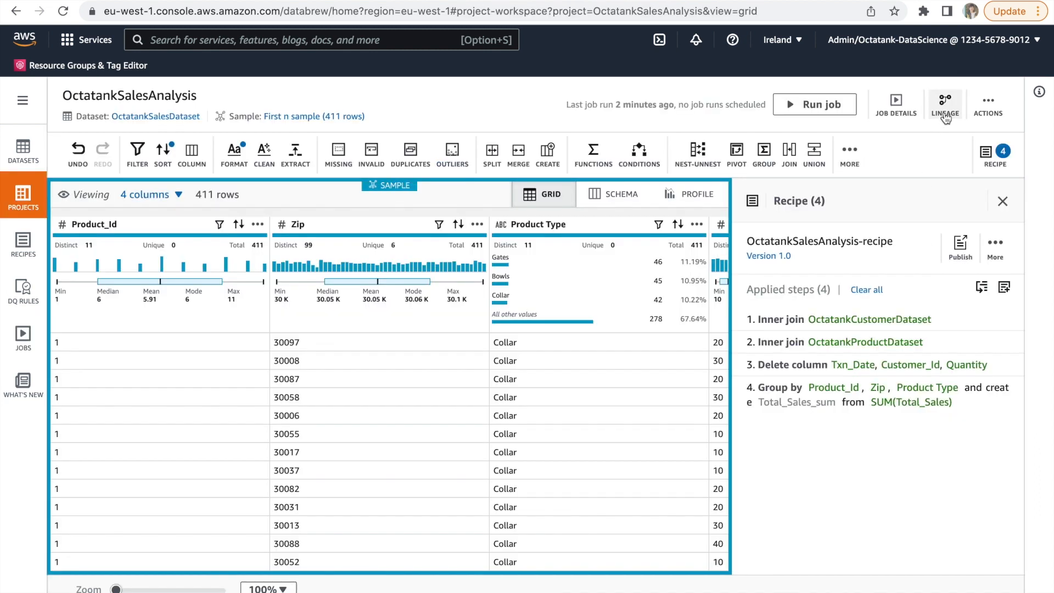
pyautogui.click(945, 104)
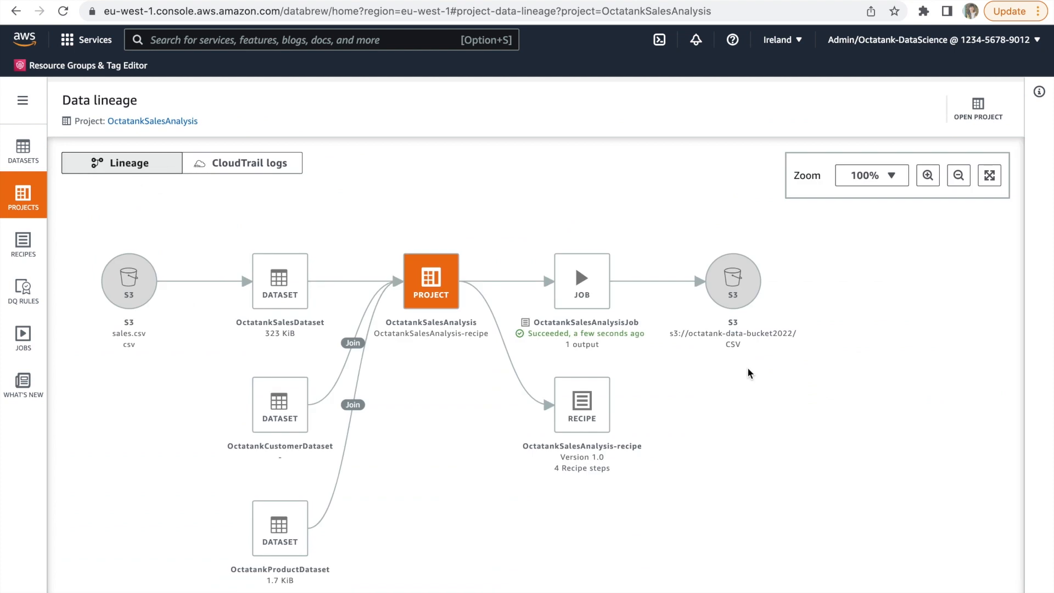